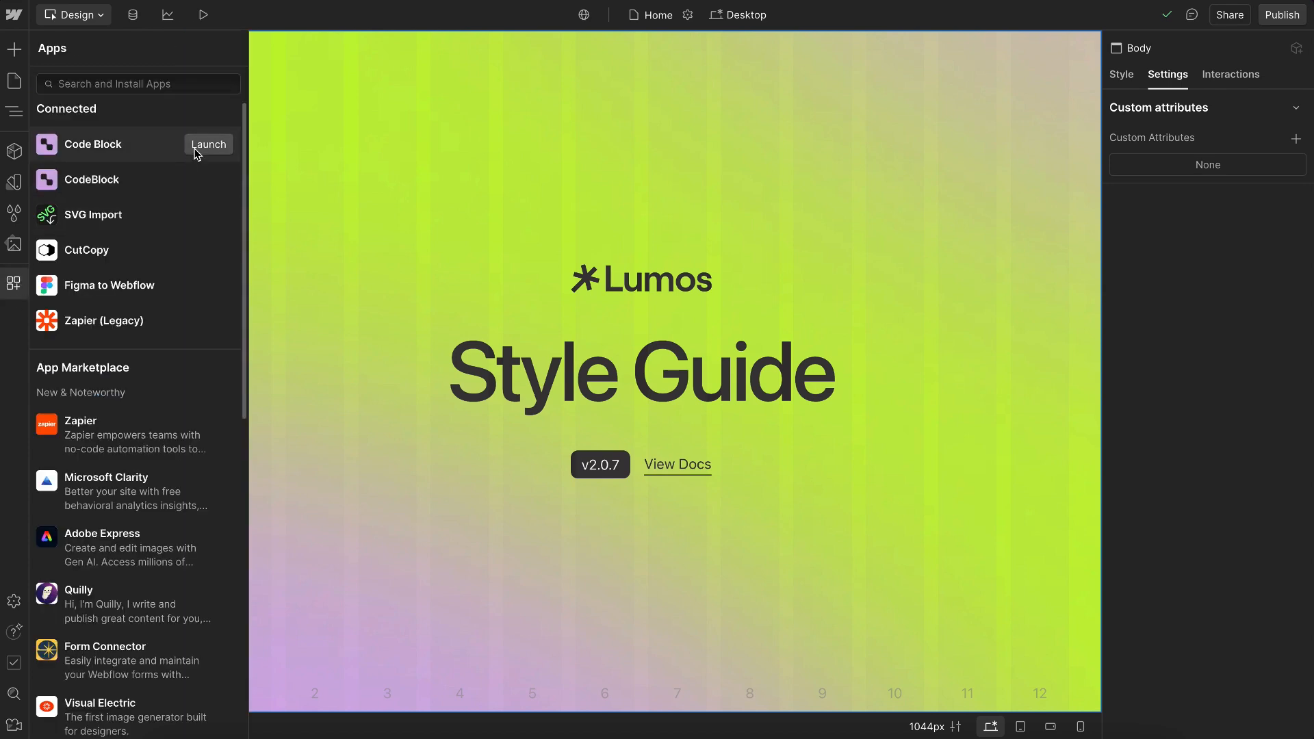
- Launch the Code Block app from the Apps panel
click(208, 145)
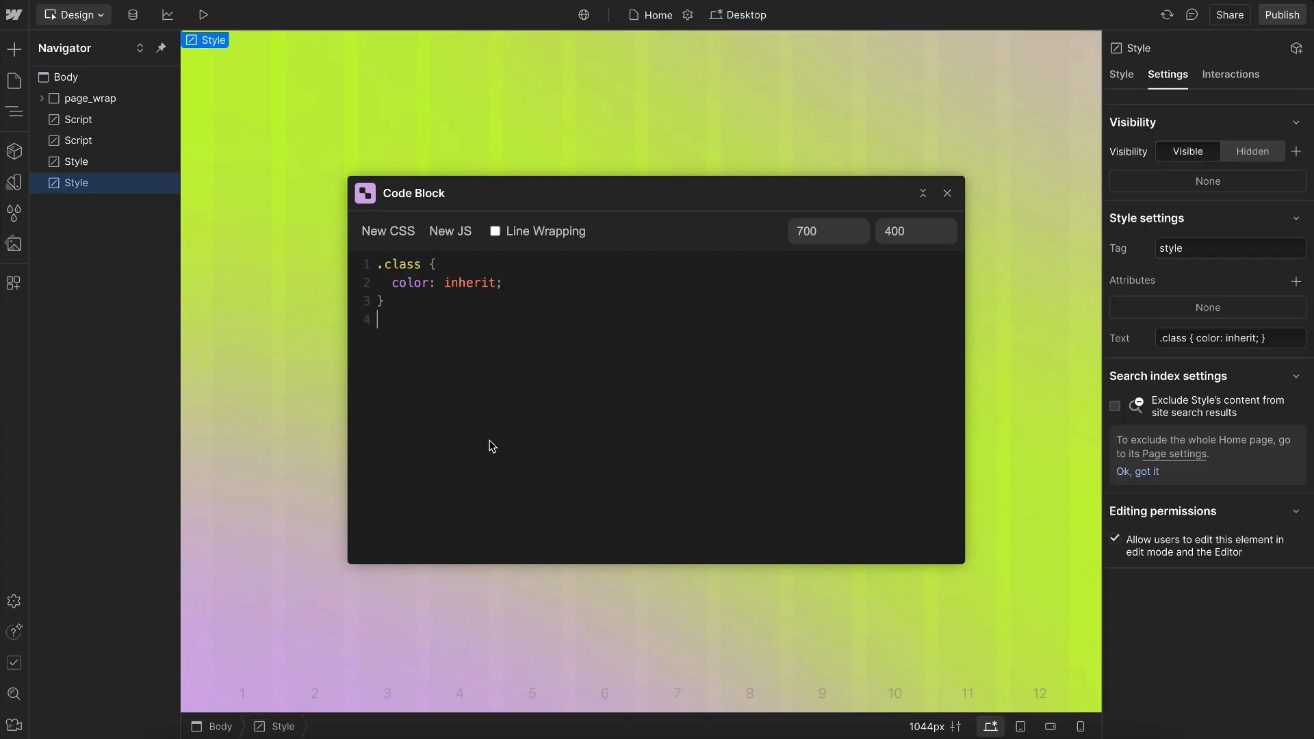
- Start a .hero_placeholder_tag_wrap rule with color var(--swatch--dark-faded)
text(.hero_)
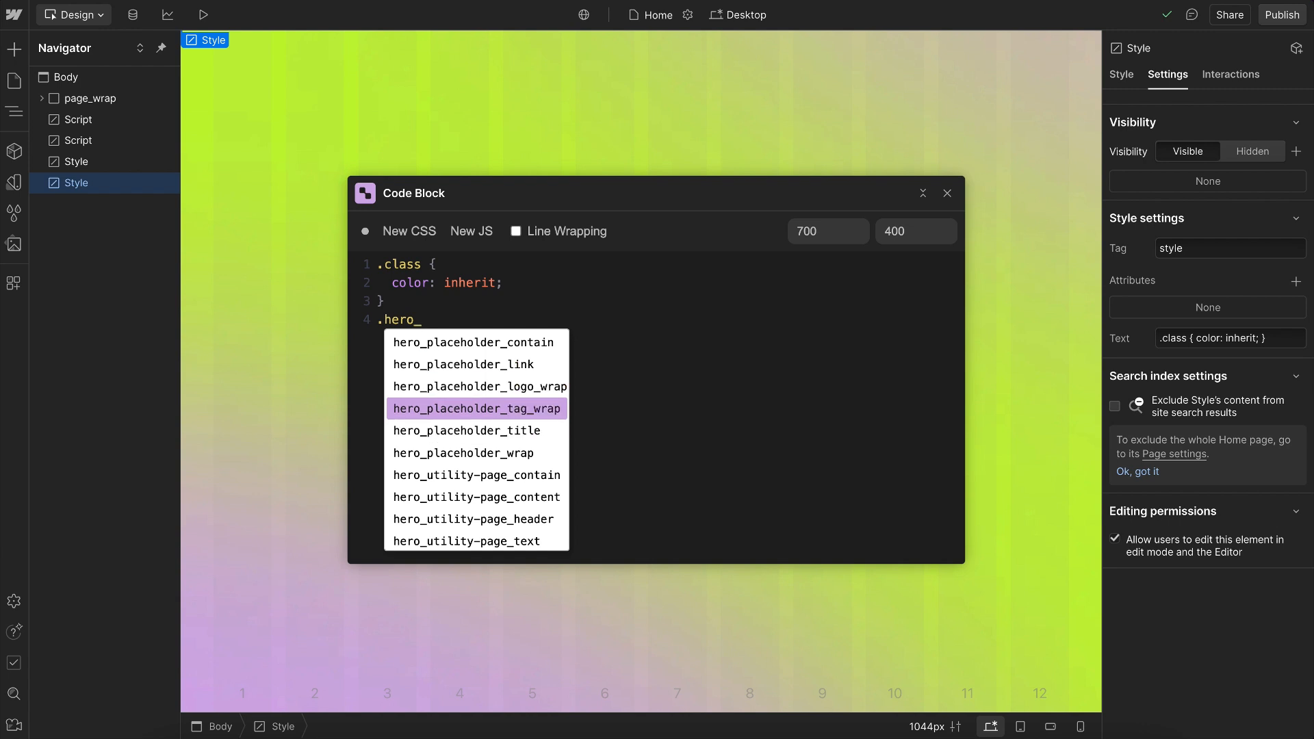
click(477, 408)
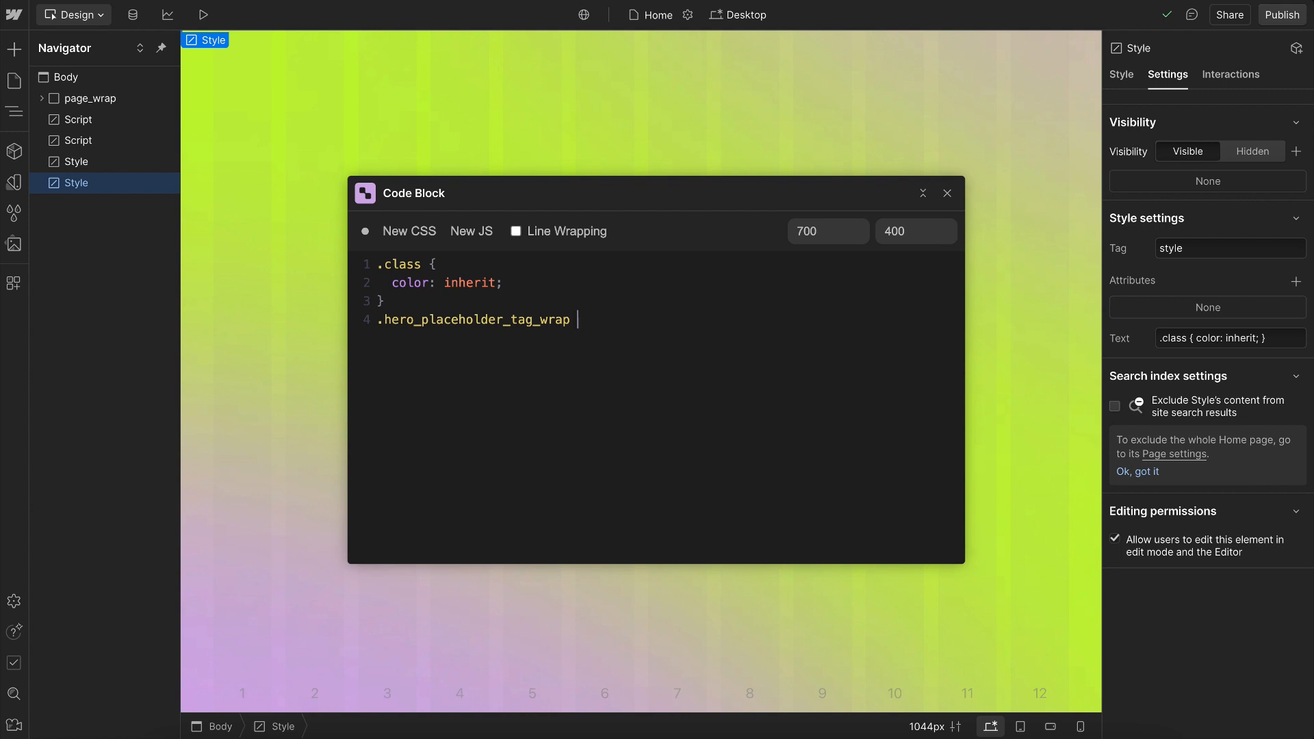
text({})
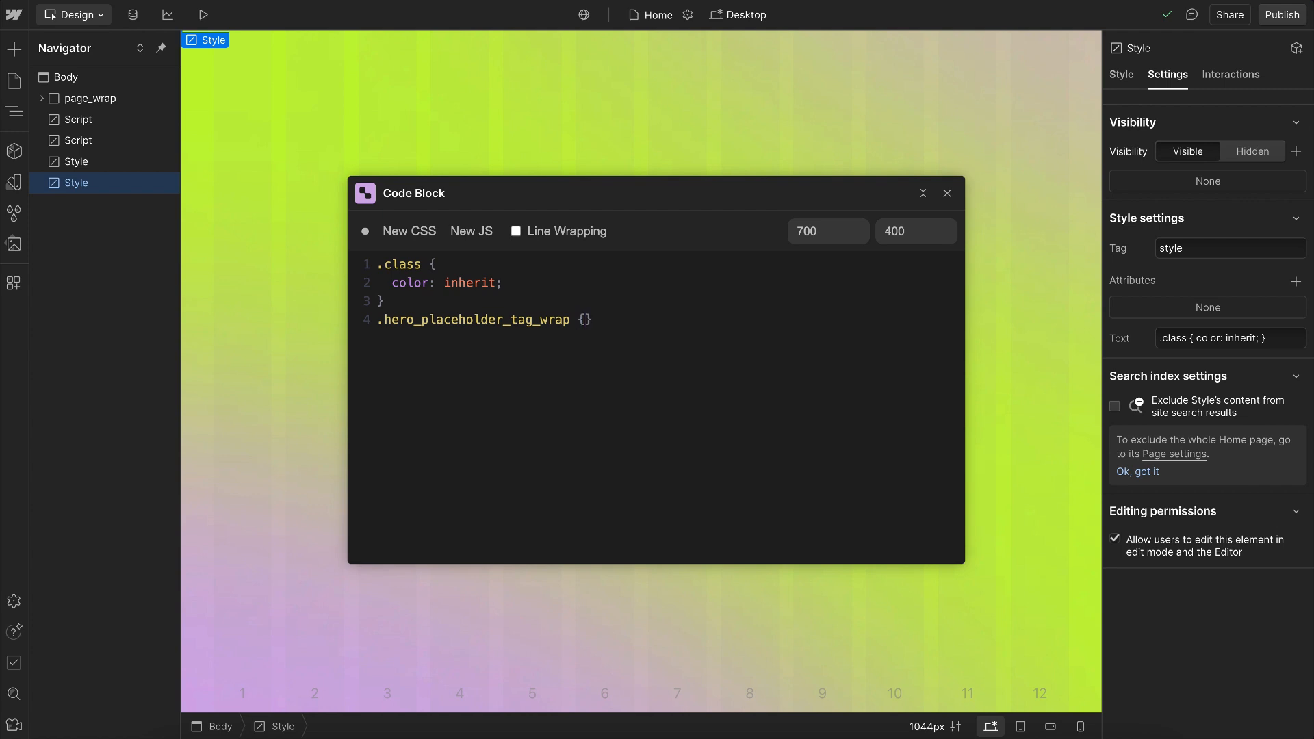
text(color:)
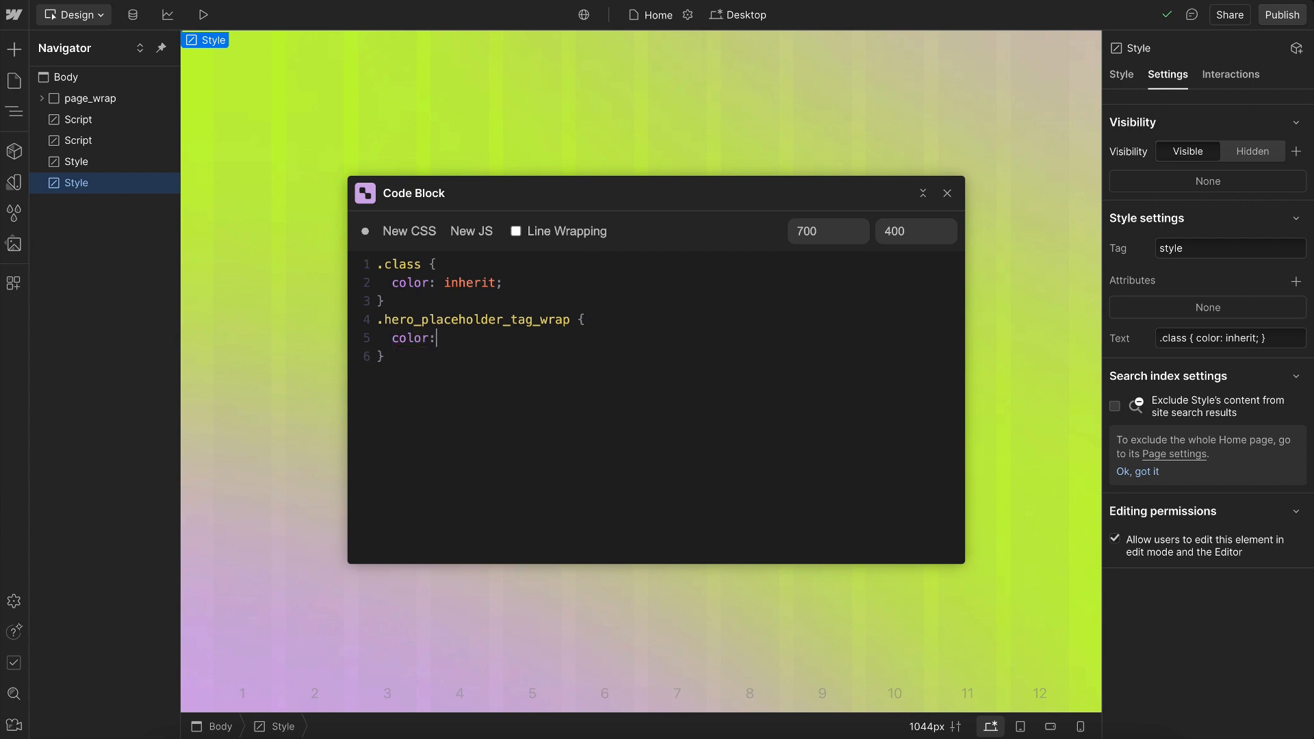
text(var(--swat)
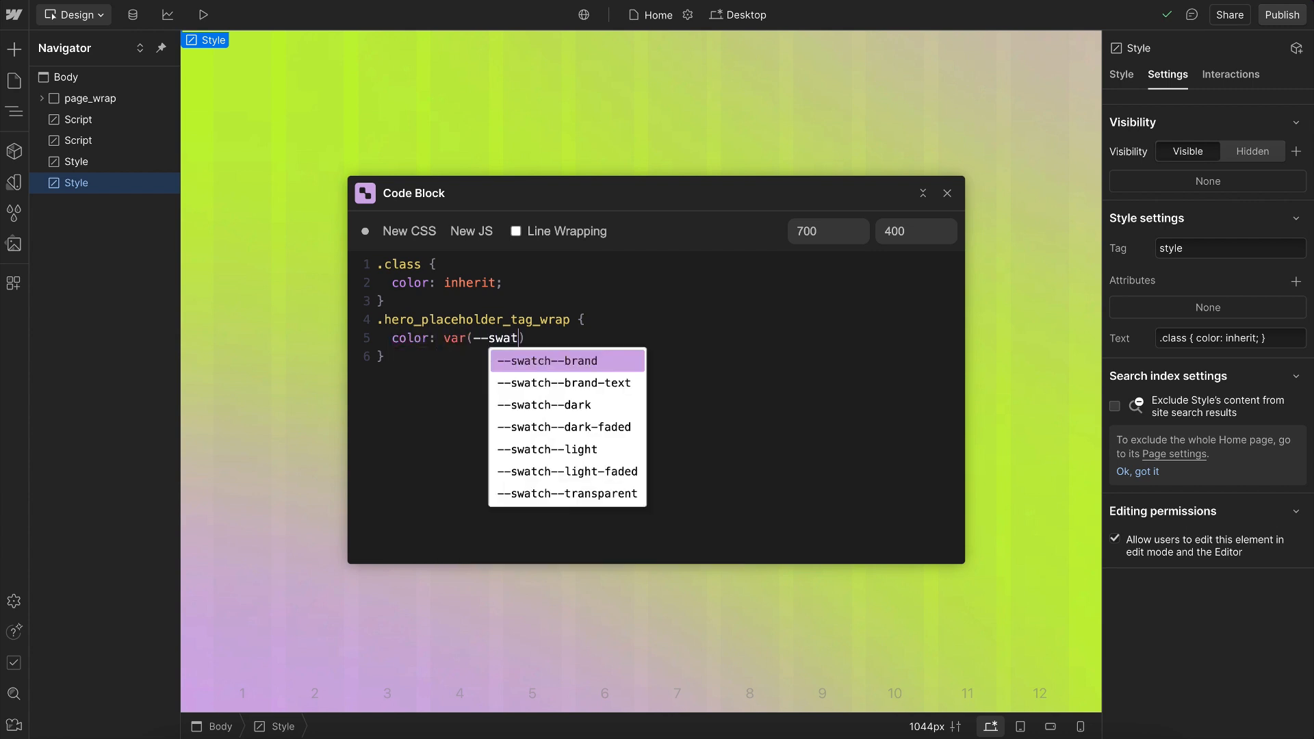
click(564, 427)
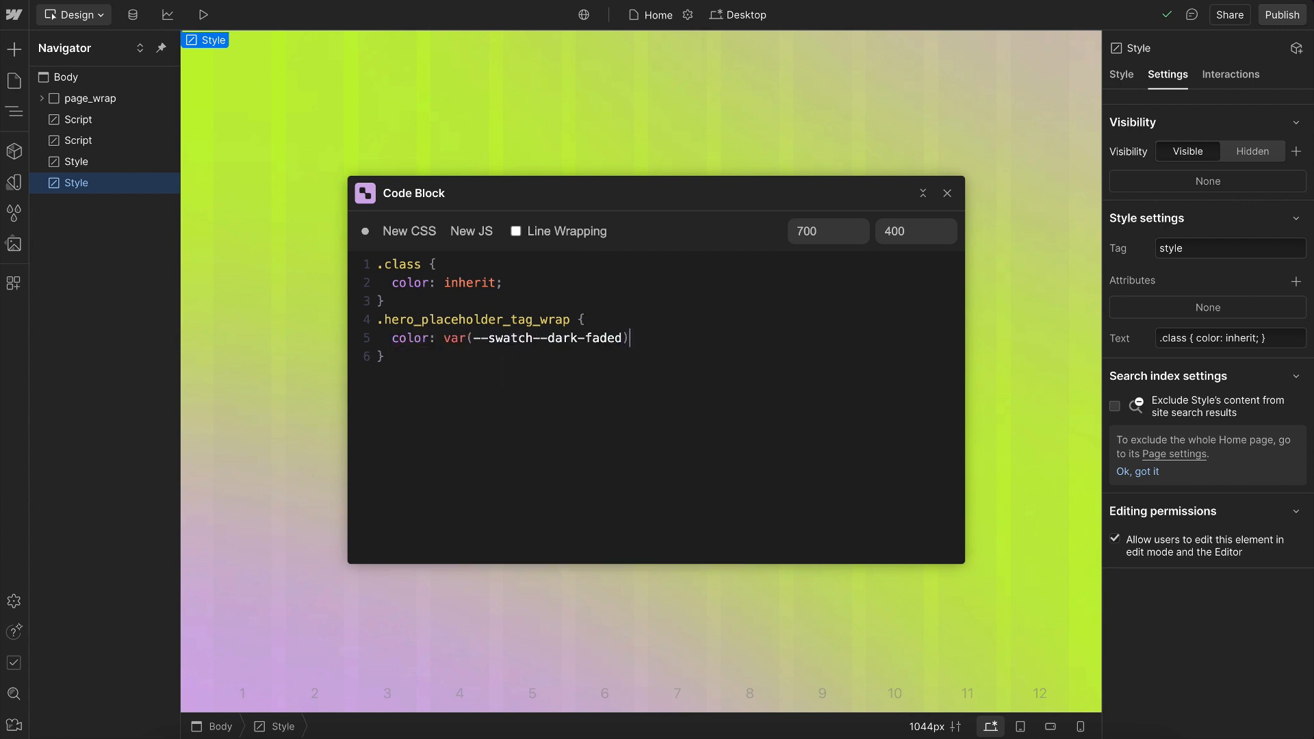
- Add align-items: flex-end to the rule
text(align)
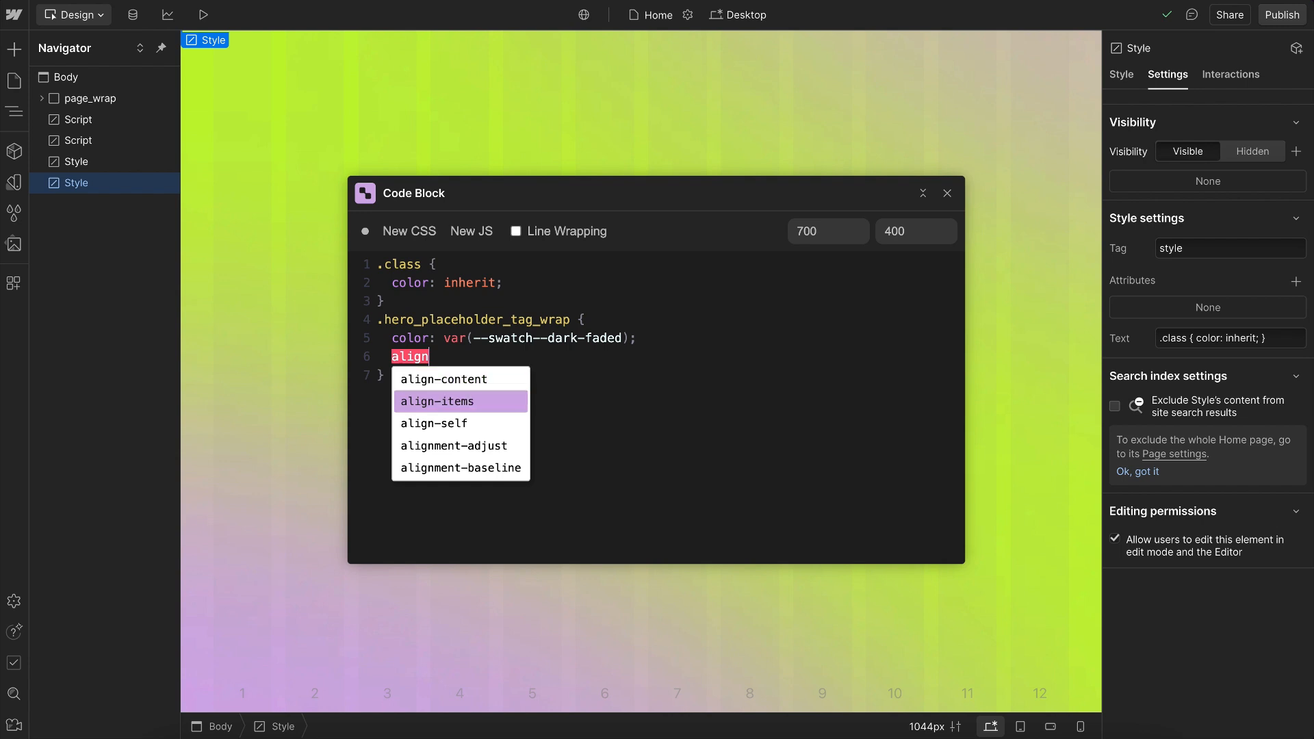
click(436, 401)
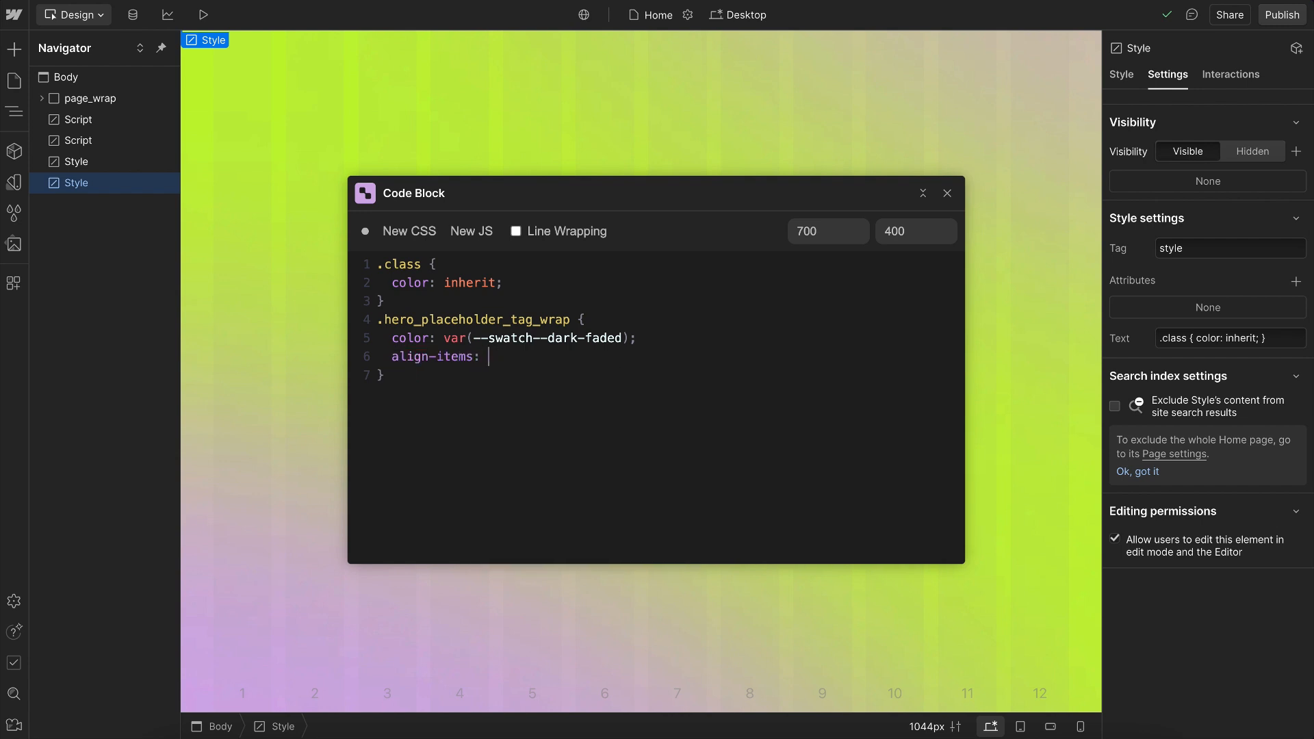
text(flex-end;)
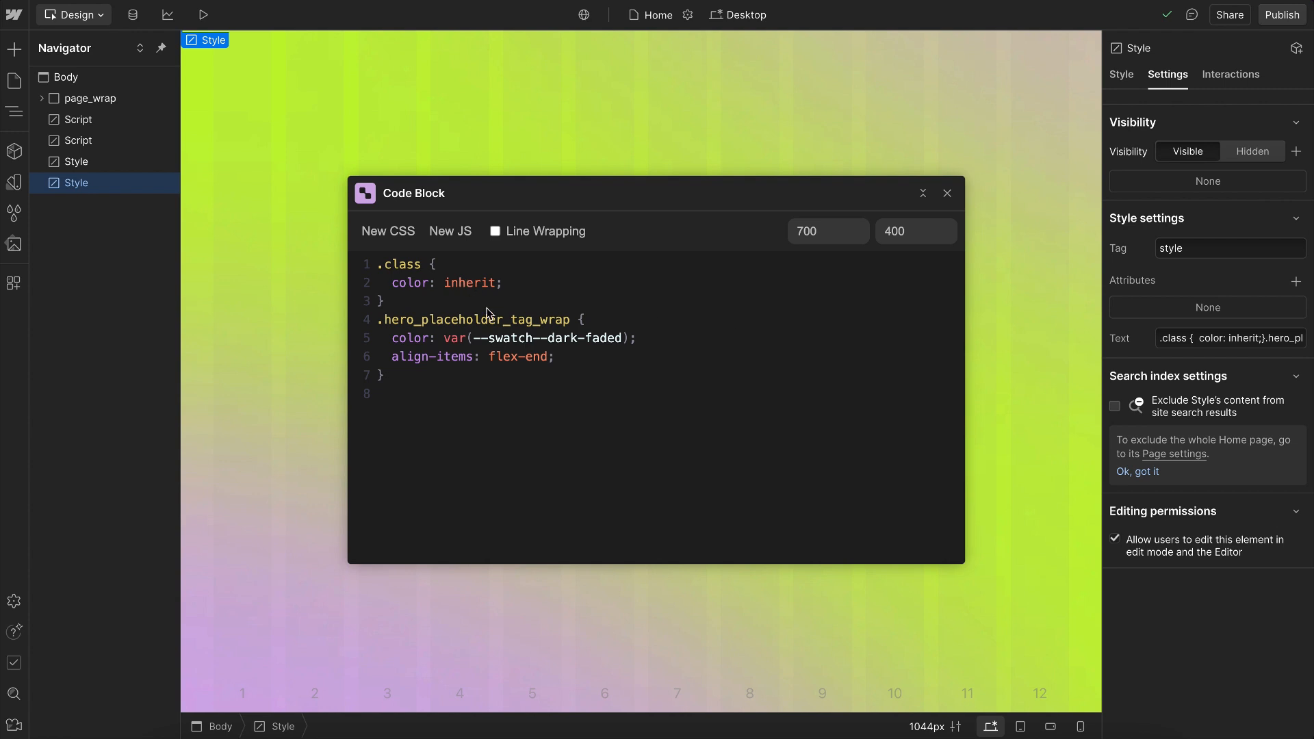
- Expand page_wrap and Page Slot in the Navigator
click(64, 76)
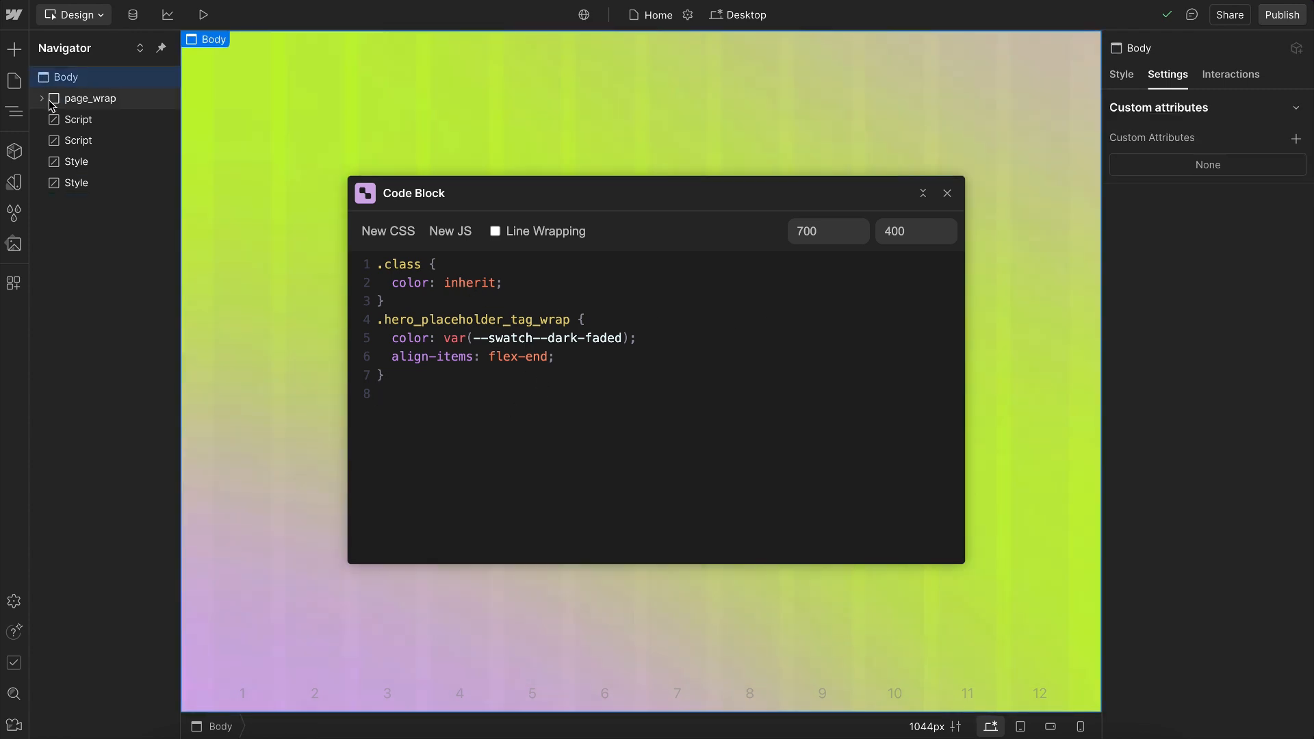
click(41, 98)
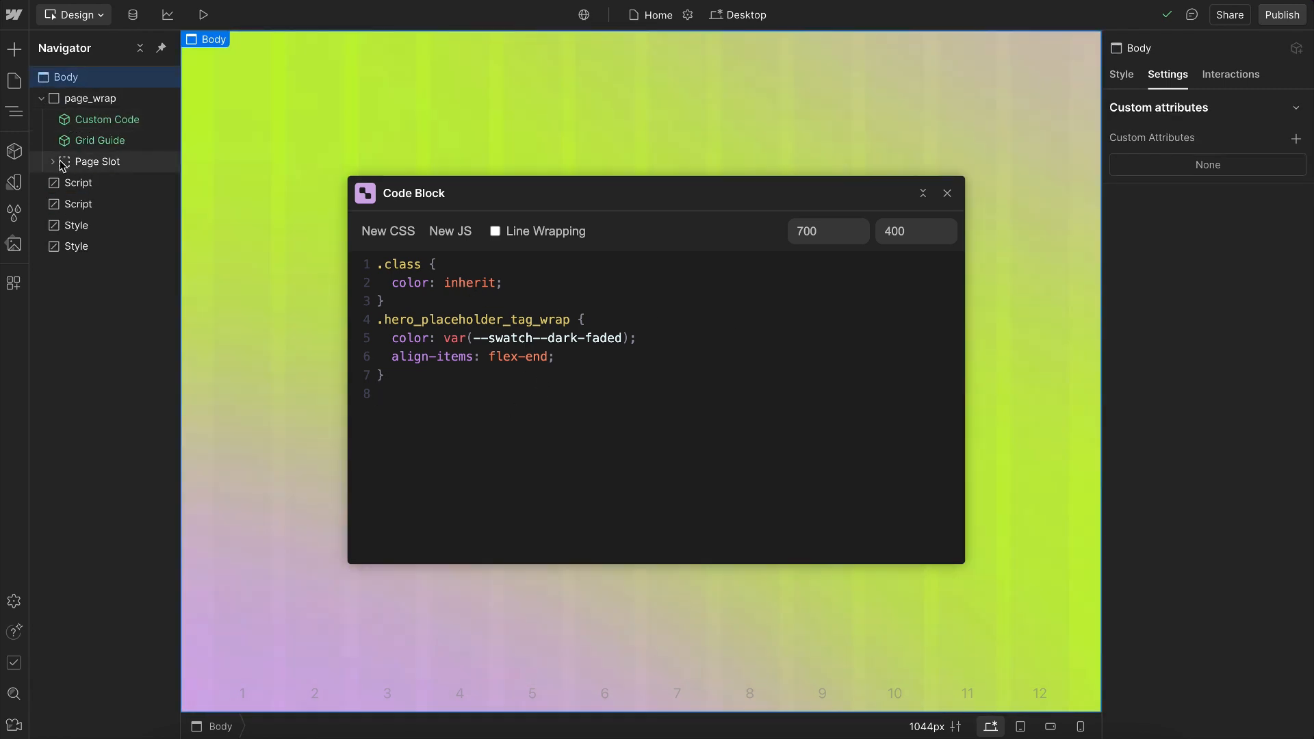
click(52, 162)
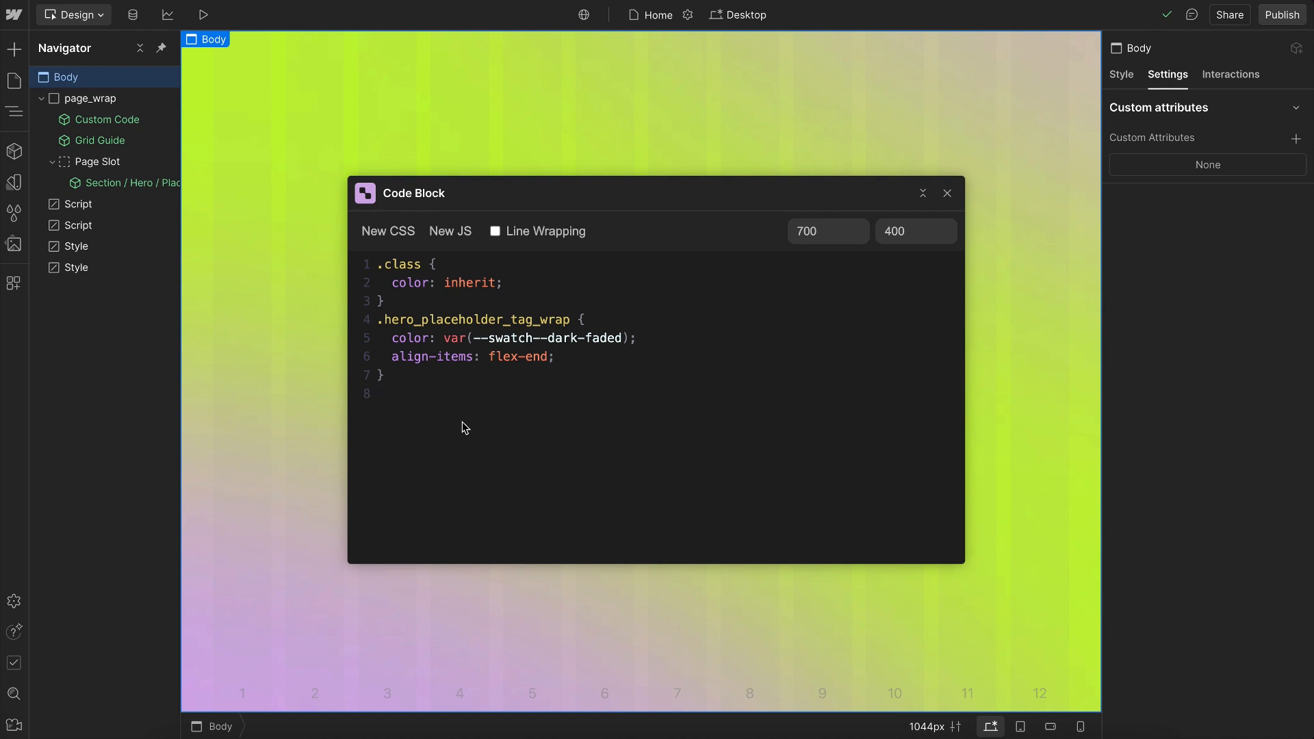
- Add color: green to the rule and check the Style tag's Text field
text(color: green)
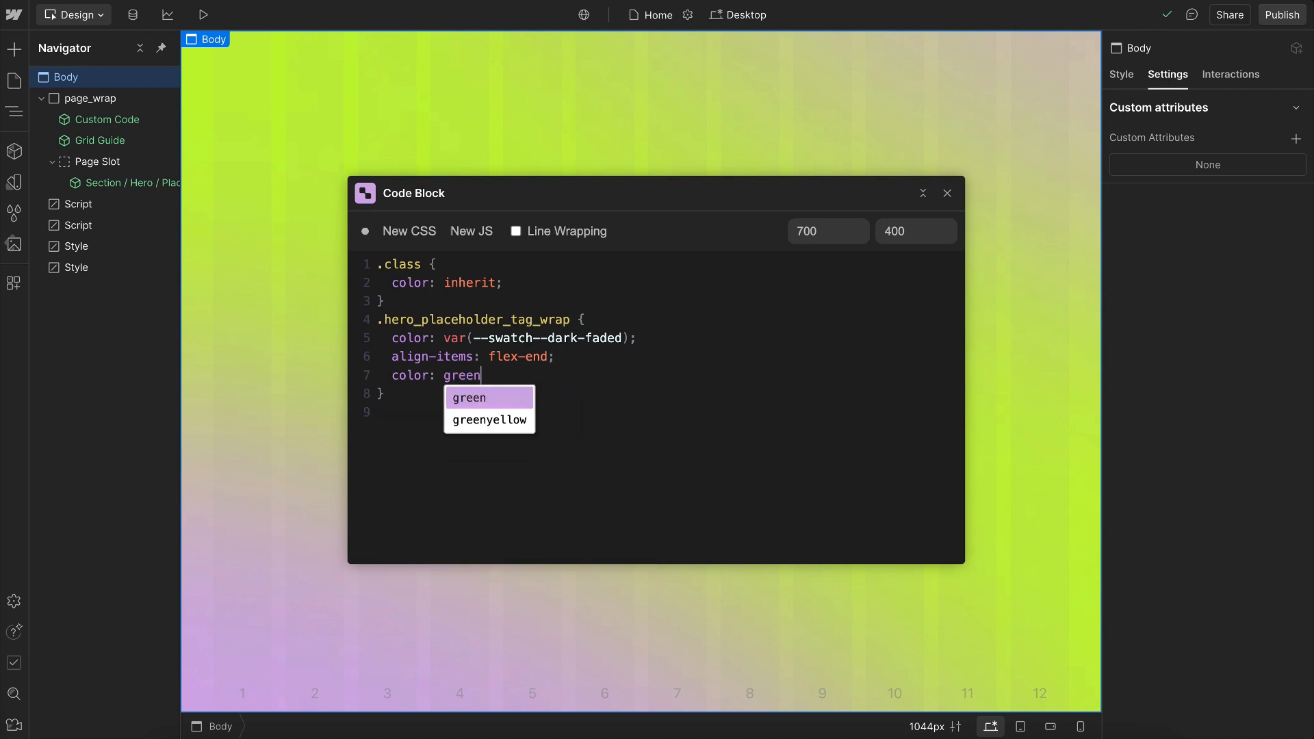
click(78, 267)
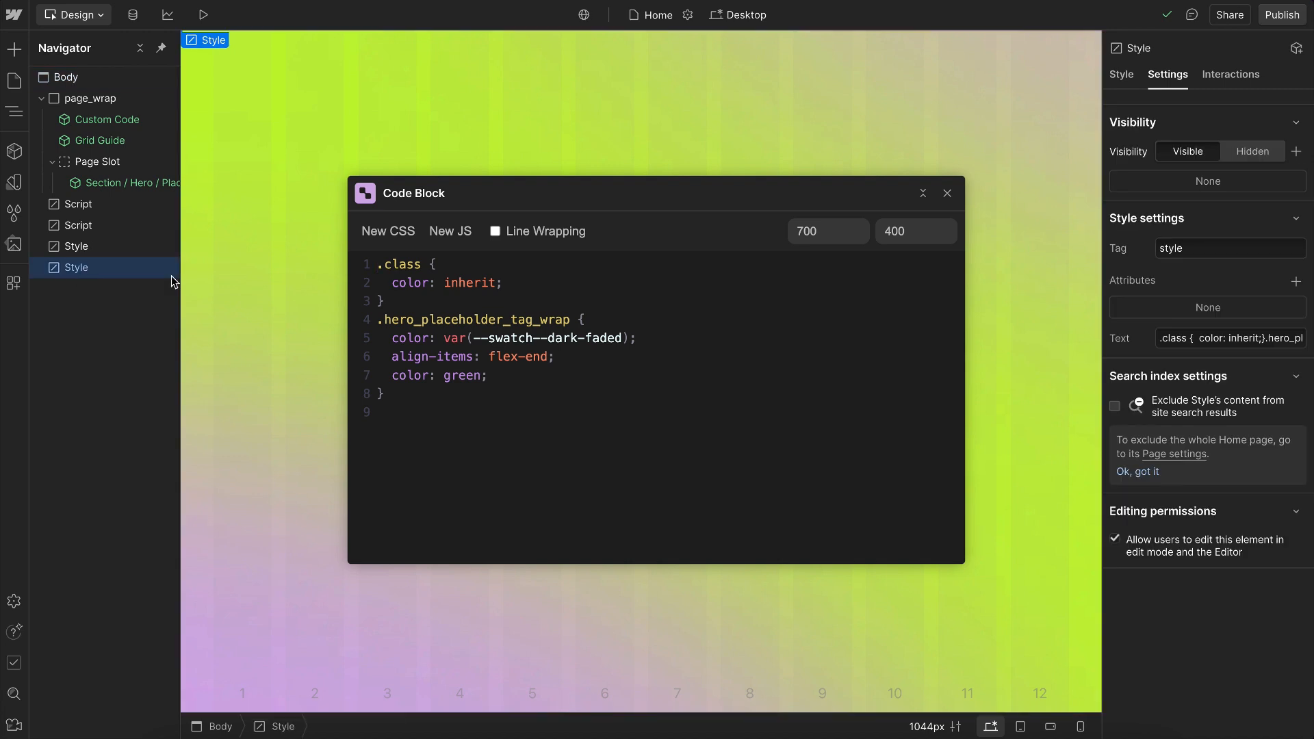
click(1229, 337)
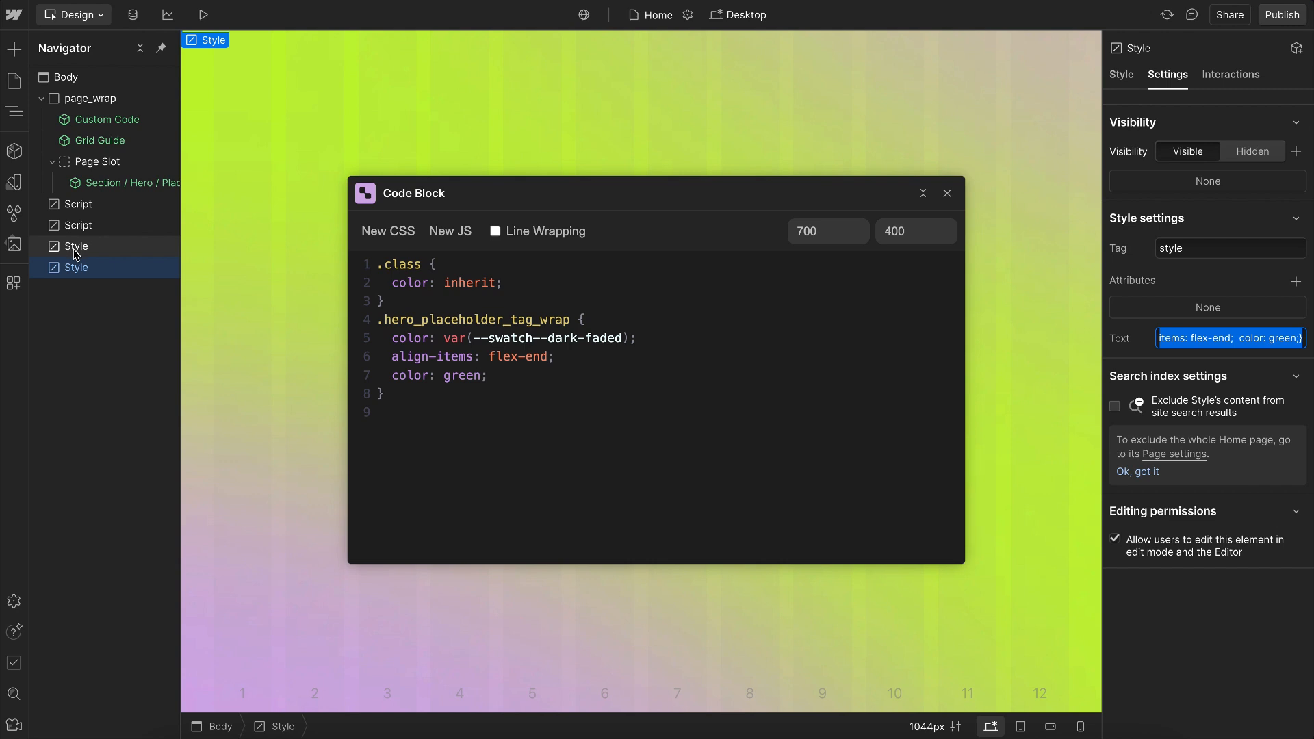
- Scroll through the other Style tag's reset CSS, then show the tab Script's JavaScript
click(76, 246)
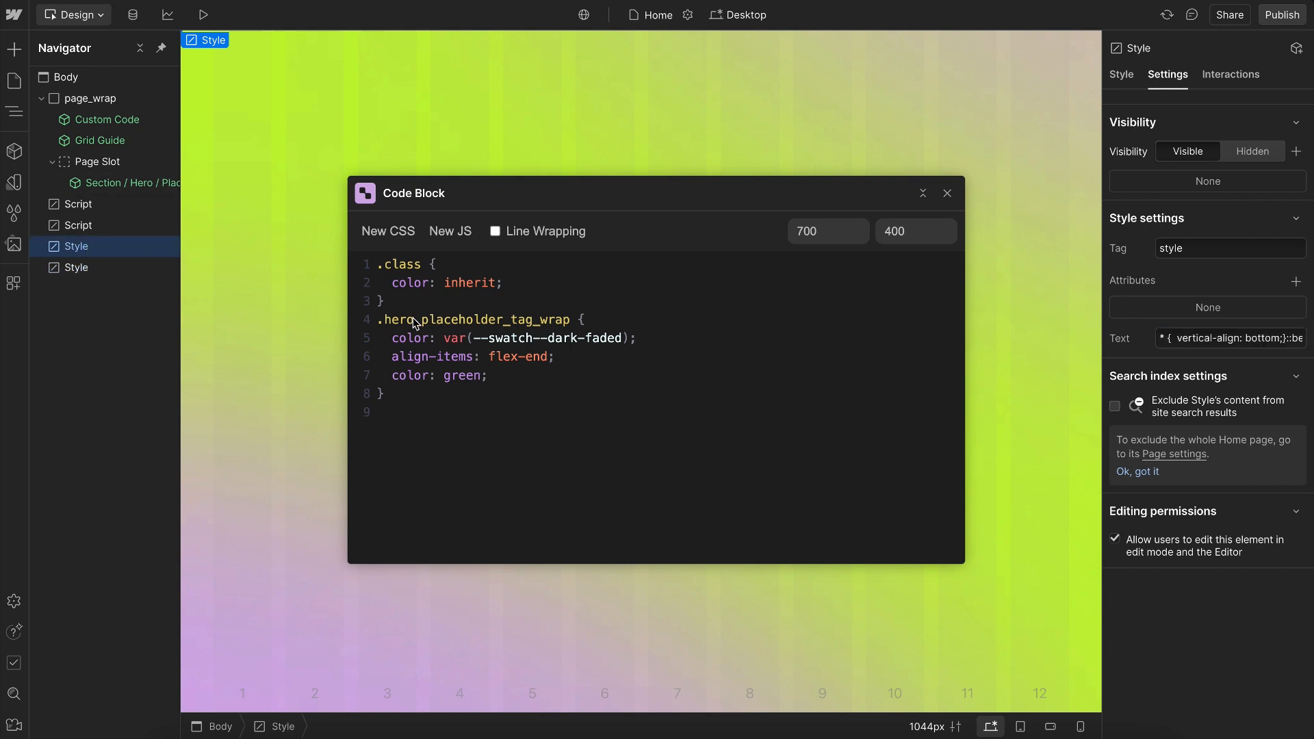
scroll(down, 3)
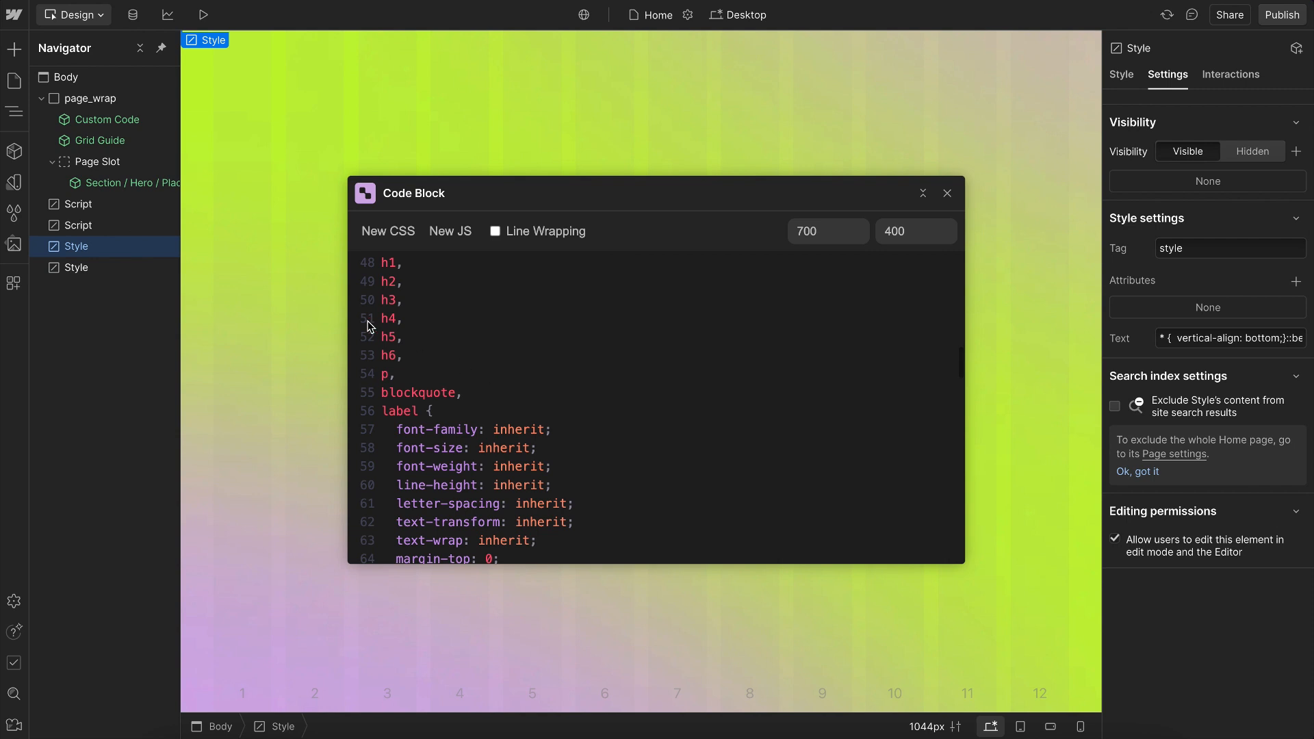
click(78, 226)
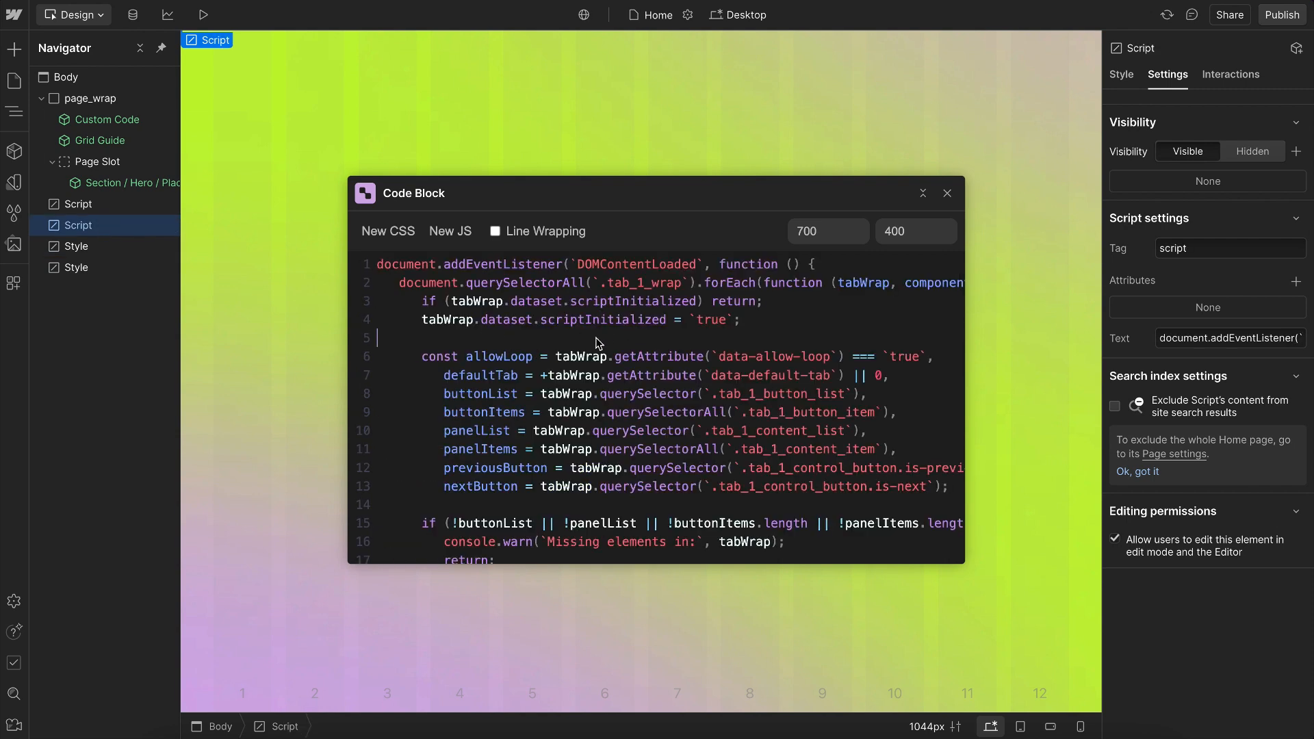
- Type document.querySelector(`.he`) on line 5 of the tab script
text(documen)
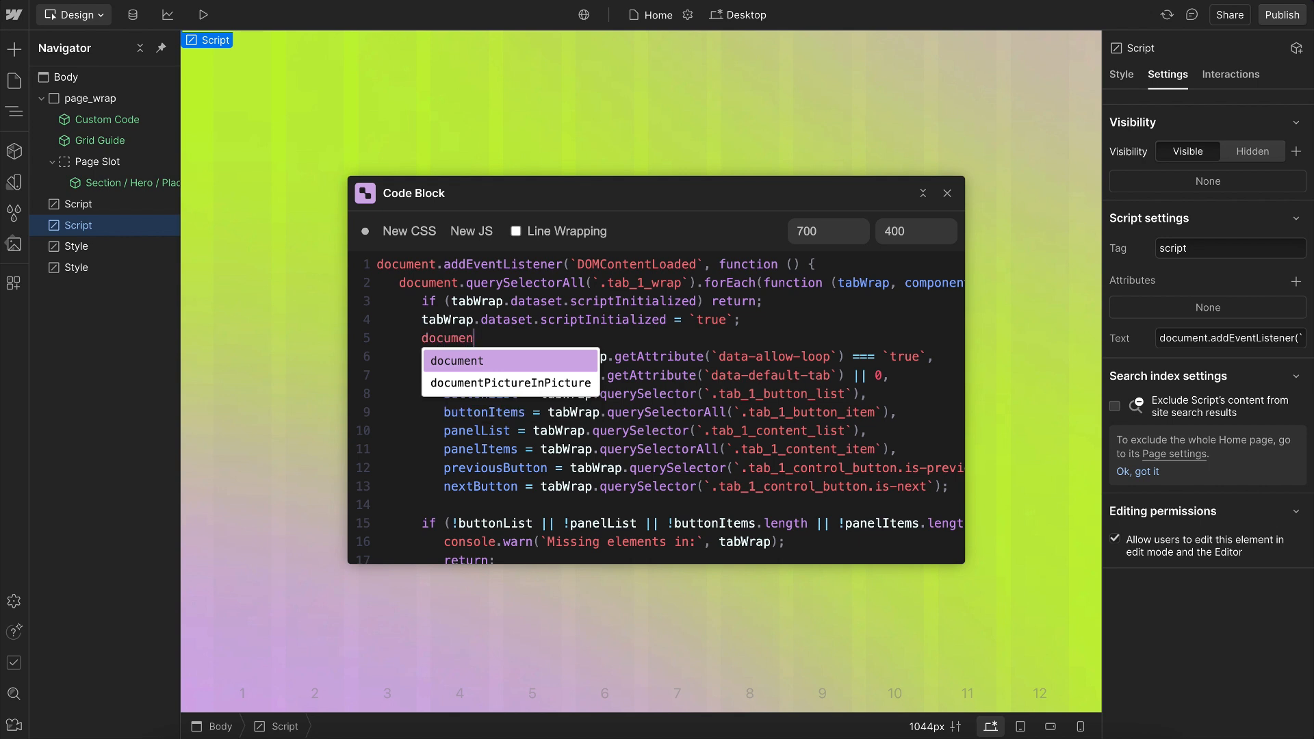
text(.querySelector()
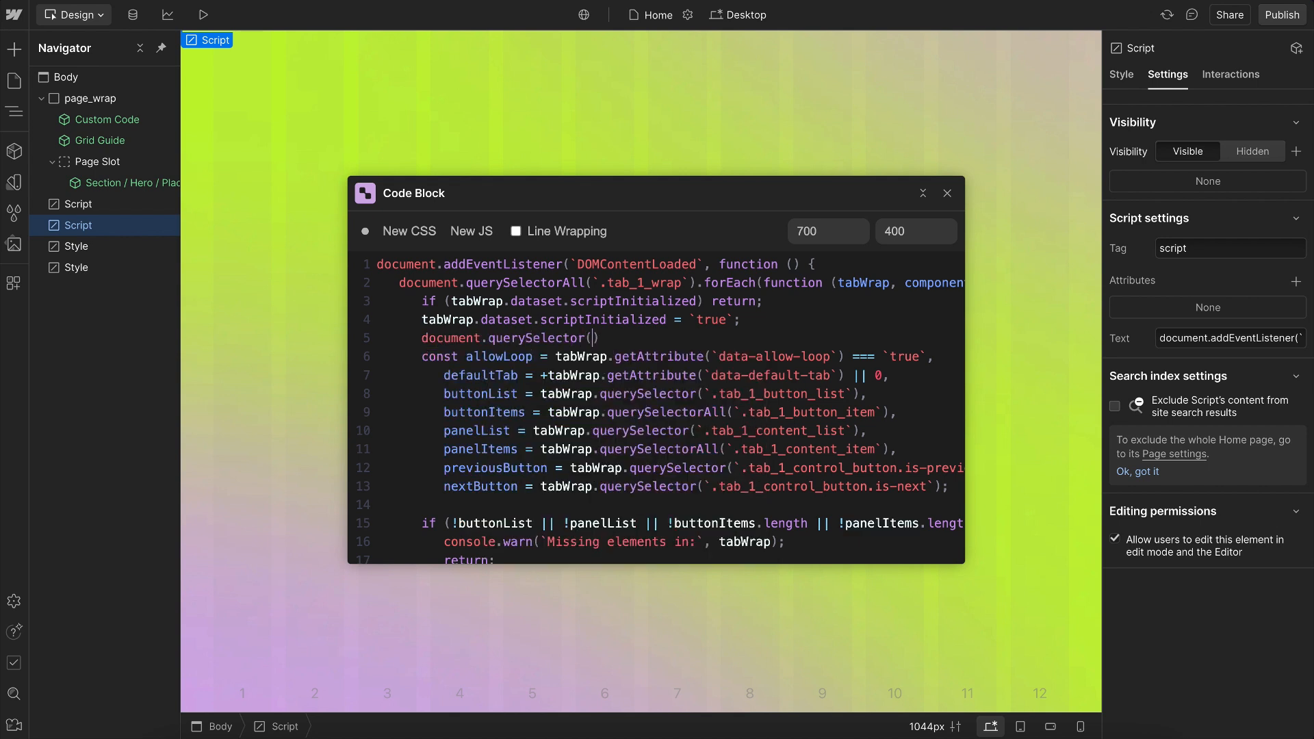
text(.he)
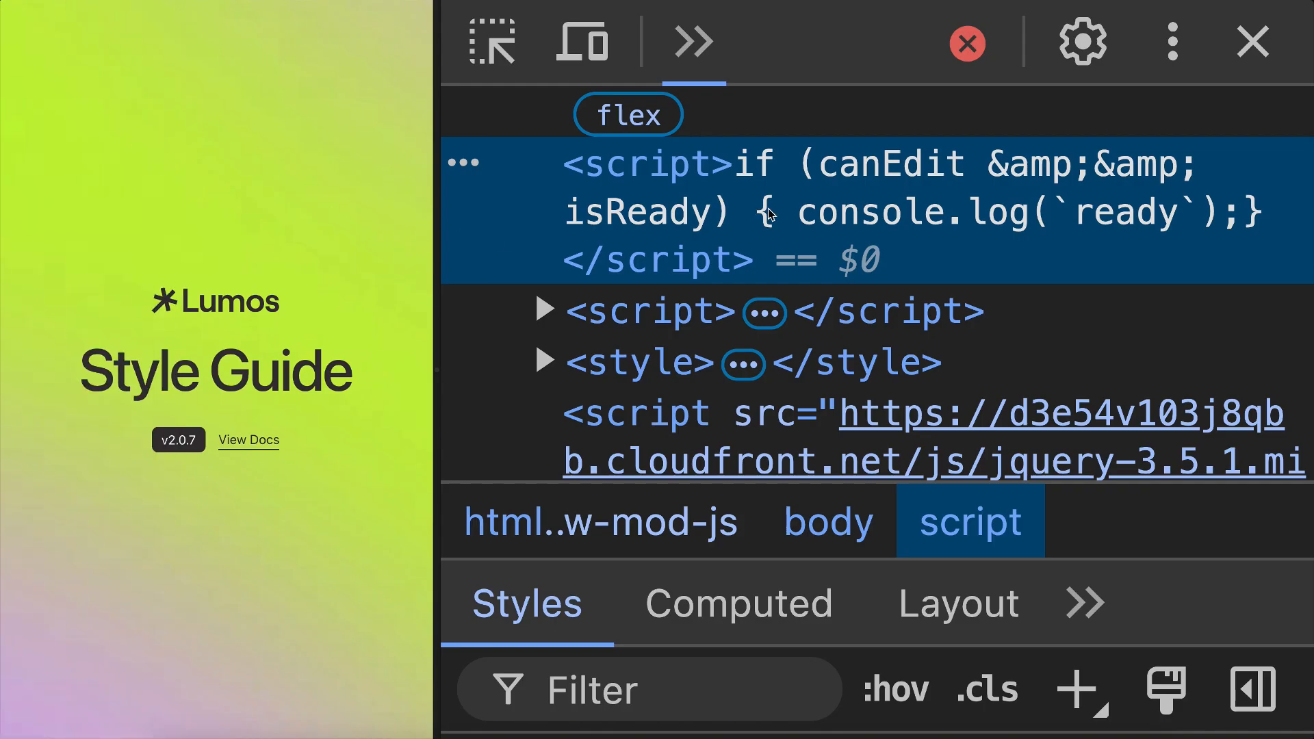
mouse_move(1064, 180)
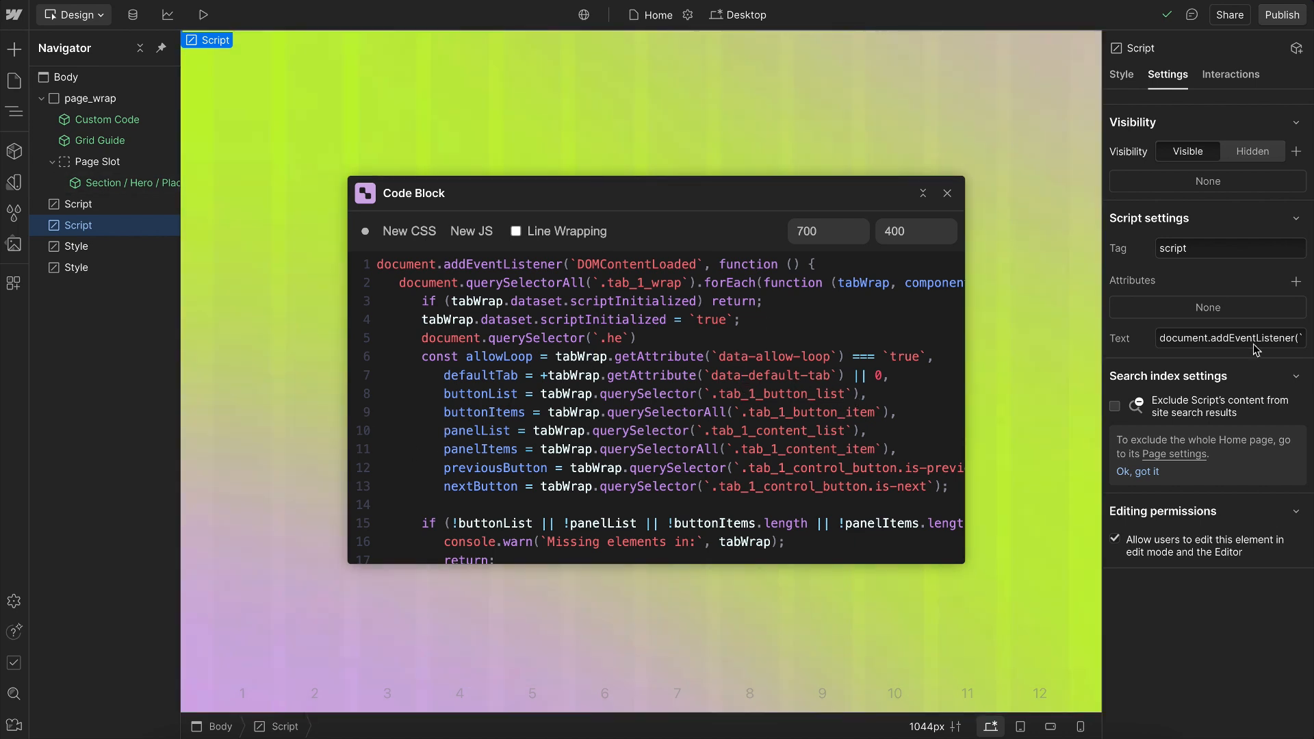
mouse_move(1197, 269)
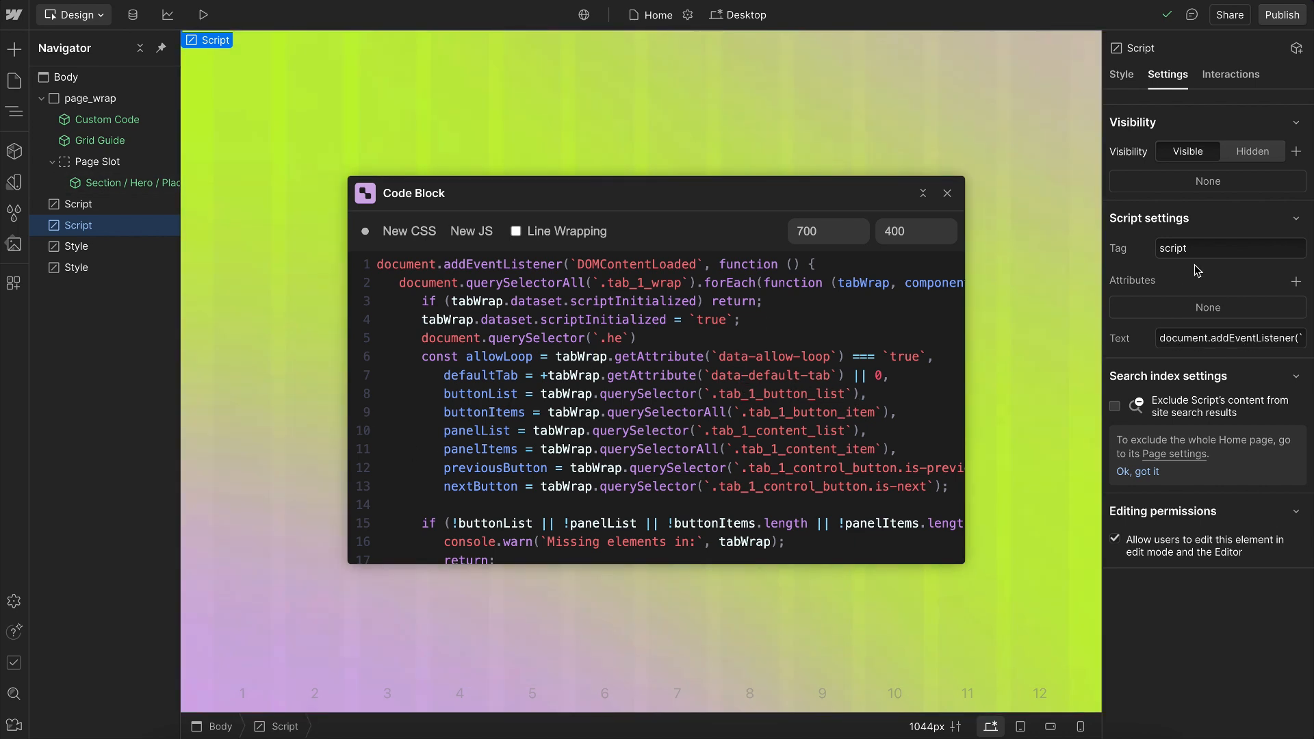
- Select the second Script, then the second Style element to show its CSS
click(1228, 248)
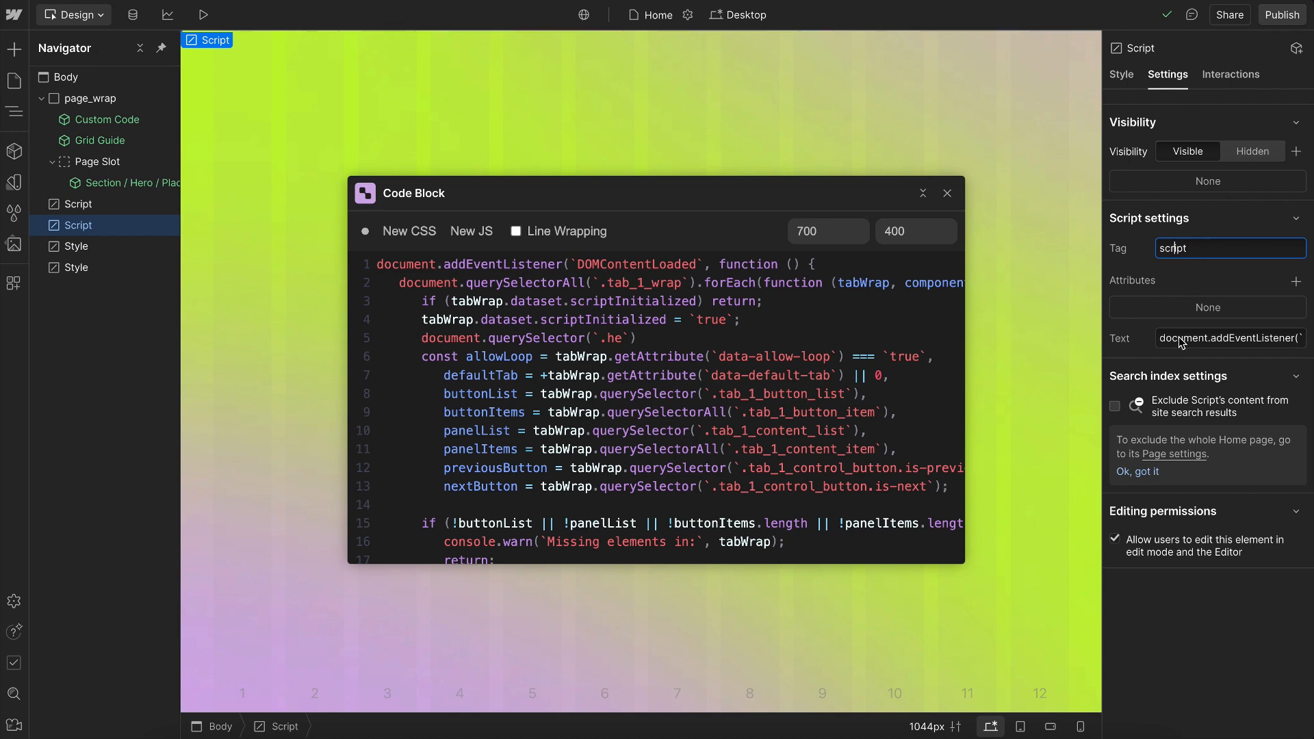
click(1229, 338)
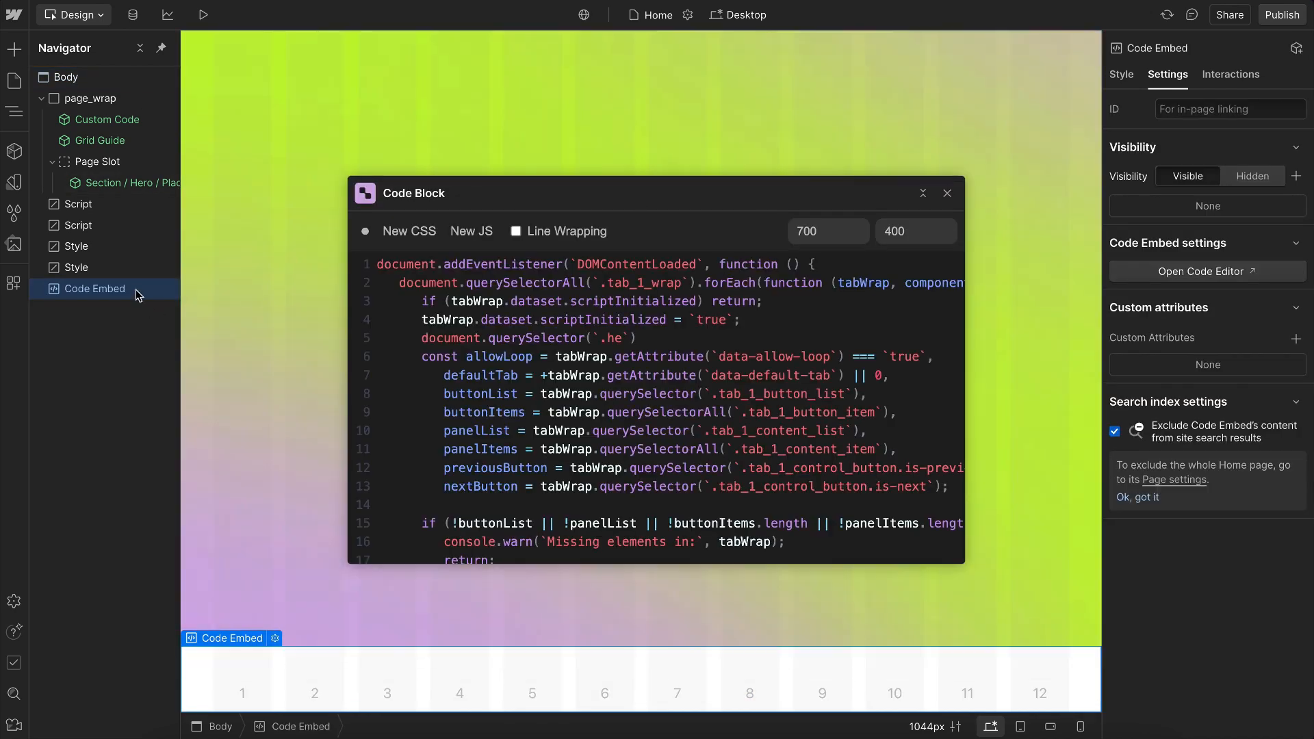
click(76, 268)
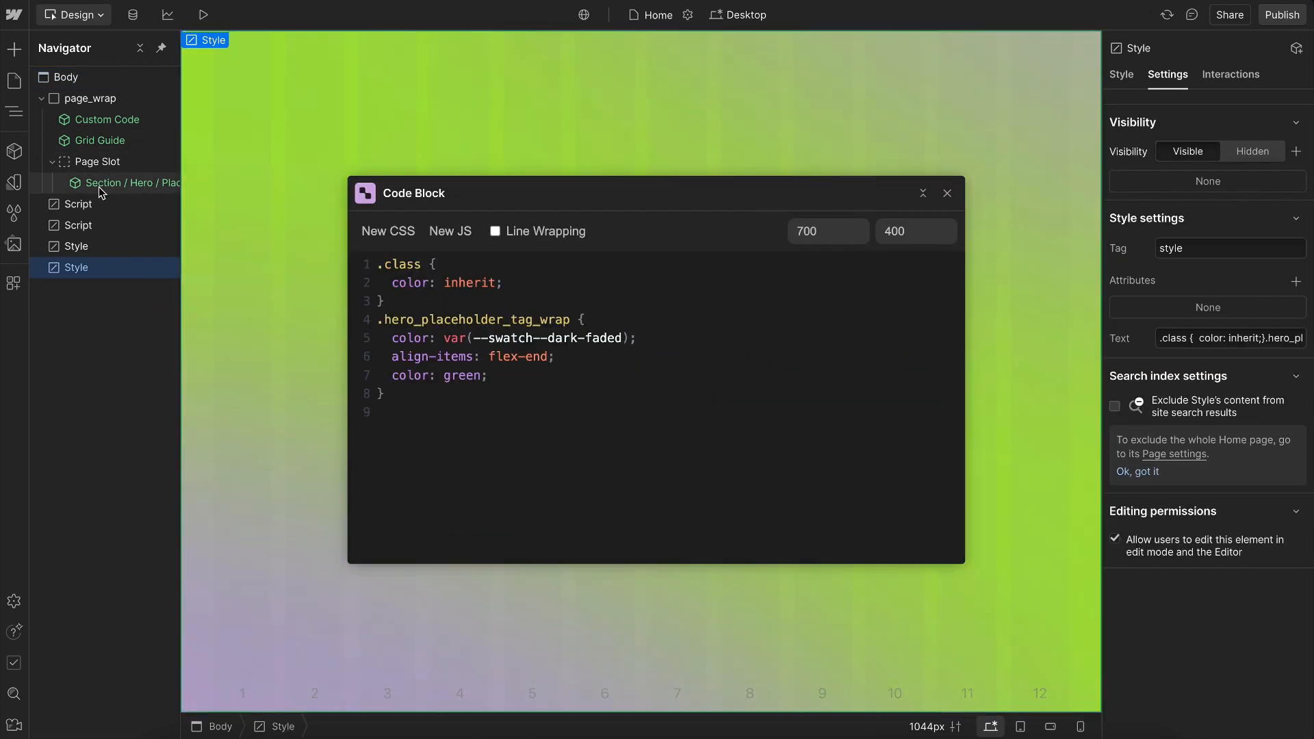
click(79, 204)
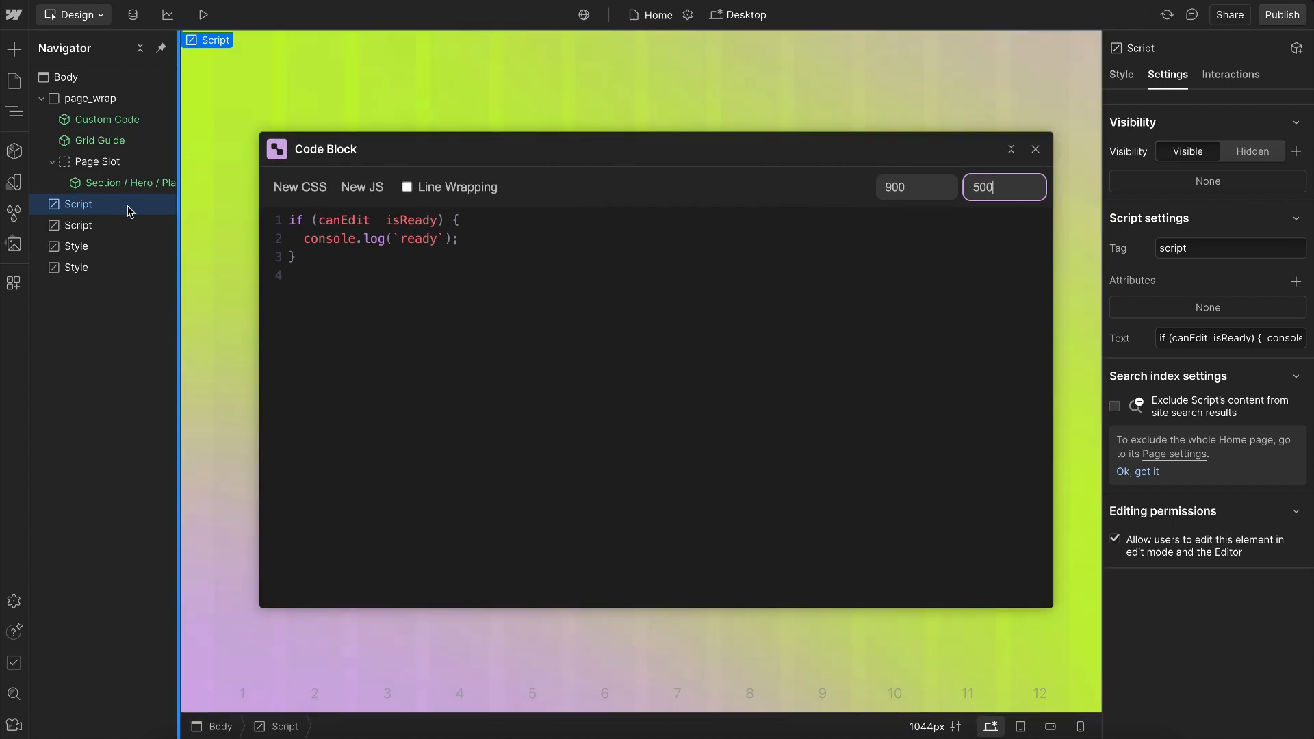
- Show the tab script's JavaScript in the 900×500 Code Block editor
click(79, 224)
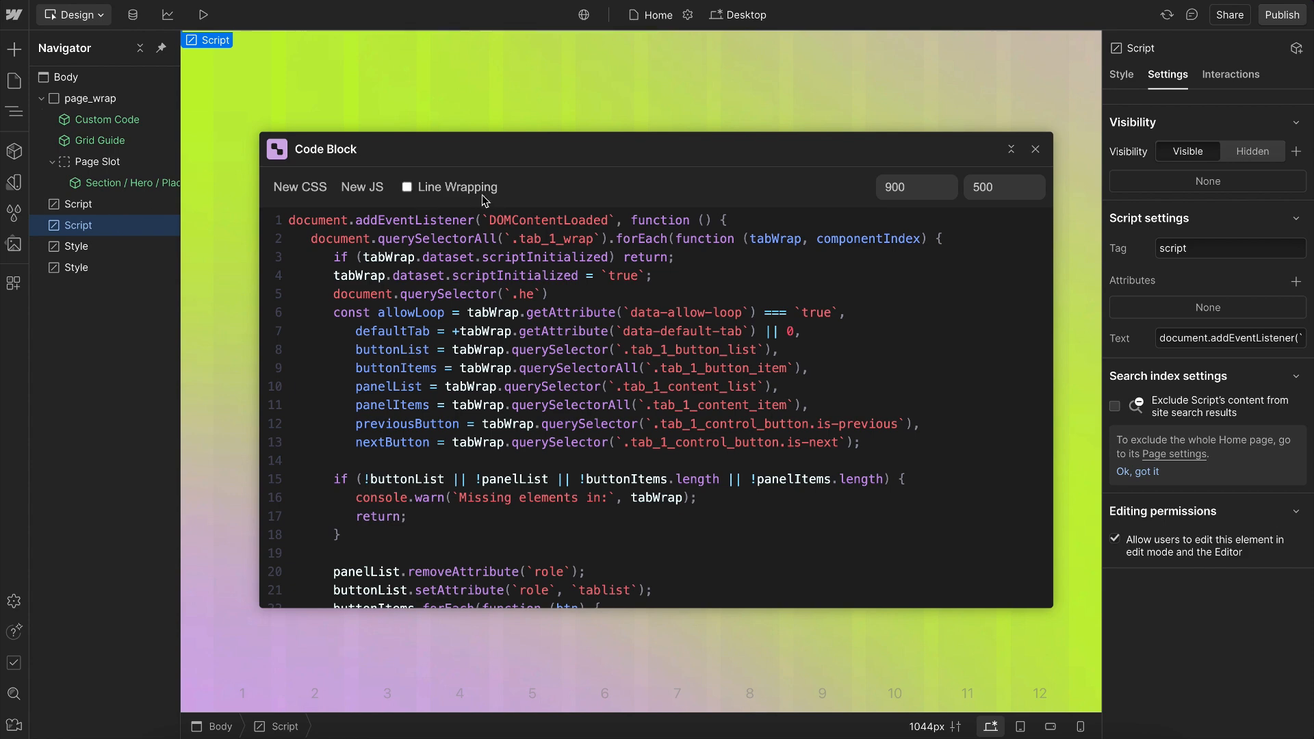
click(916, 187)
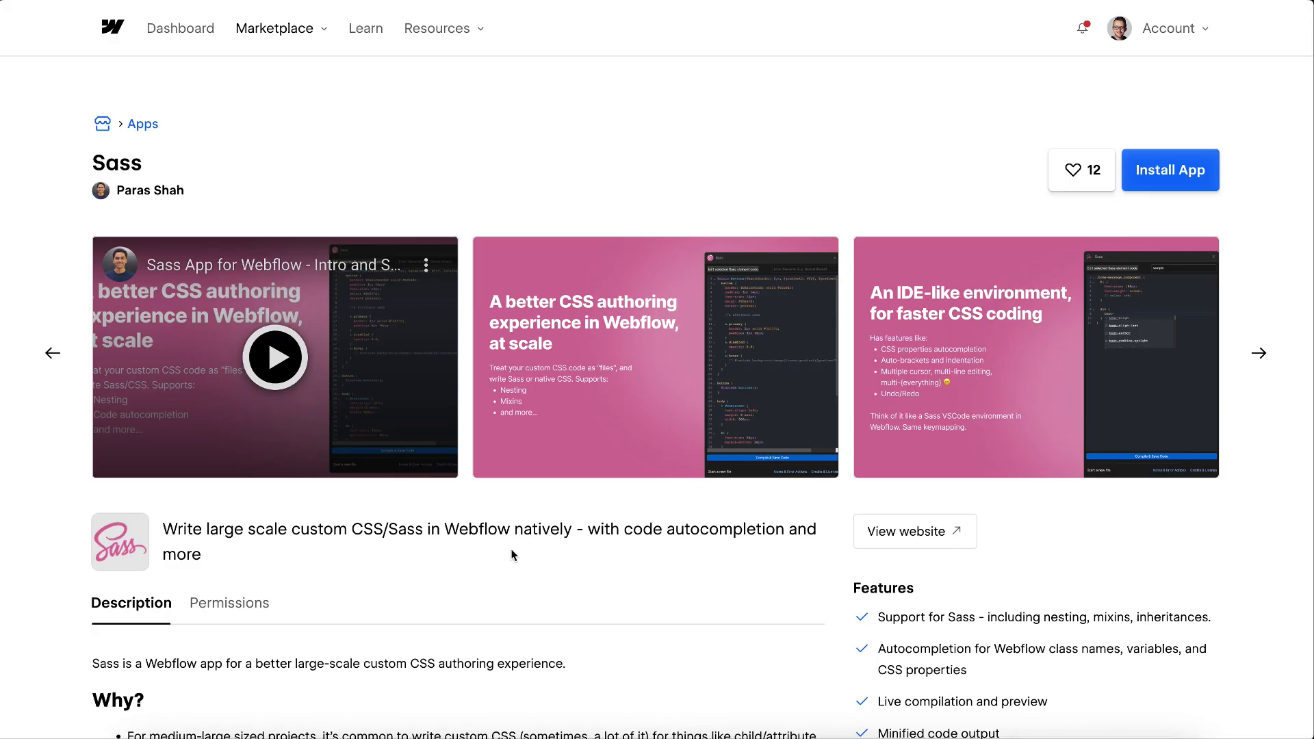
mouse_move(577, 377)
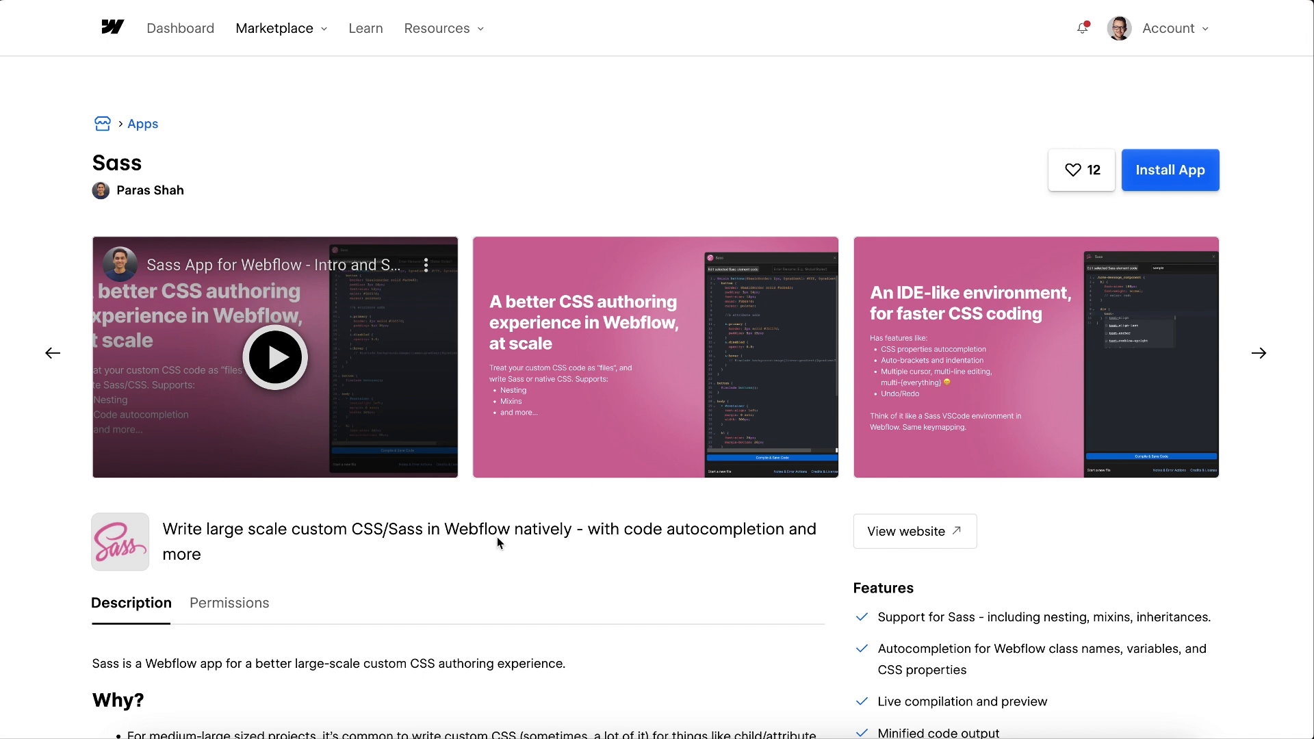
mouse_move(609, 525)
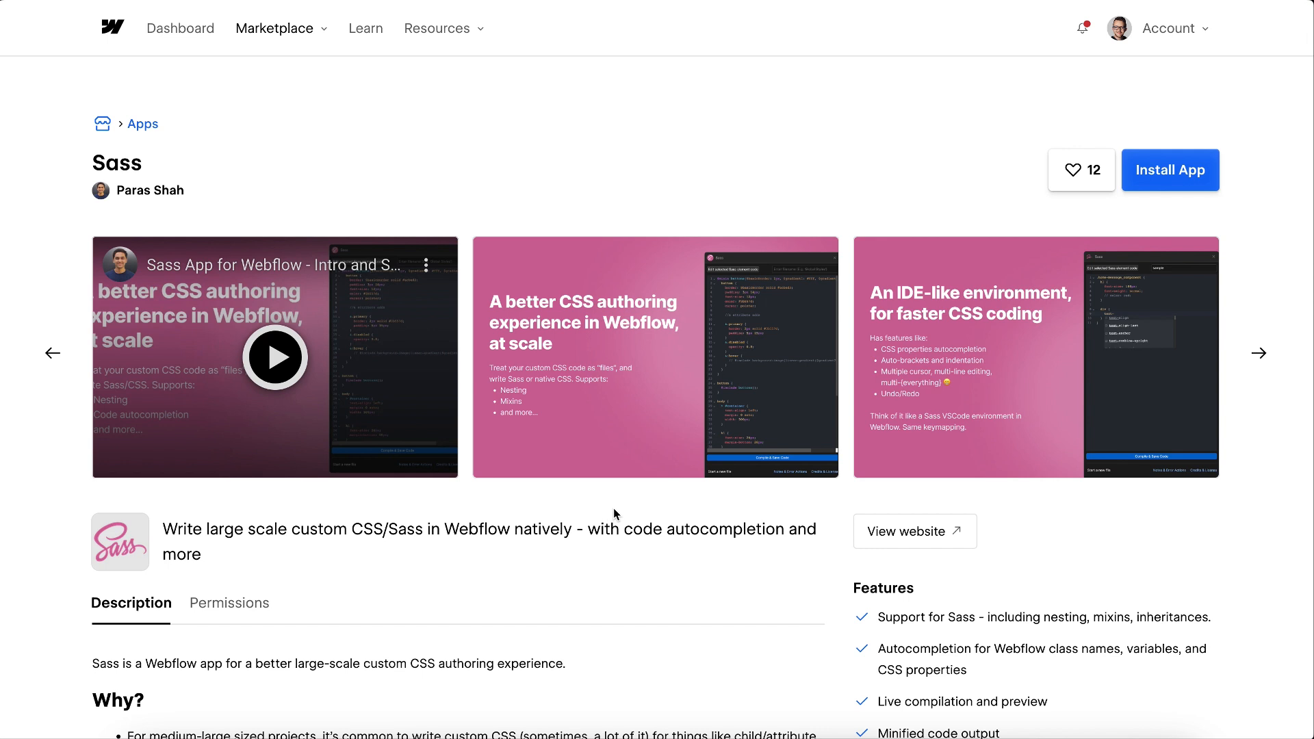
- Advance the Sass app's screenshot carousel to the next slide
click(1258, 353)
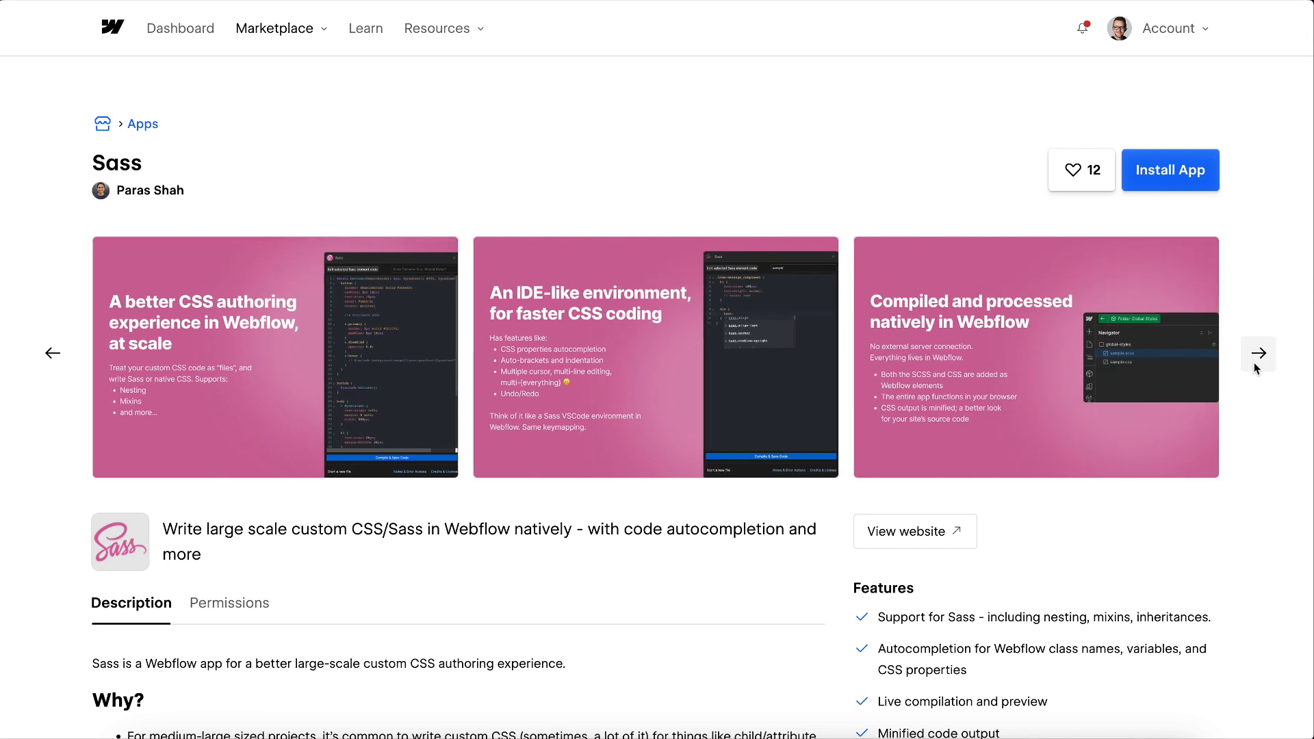
mouse_move(586, 550)
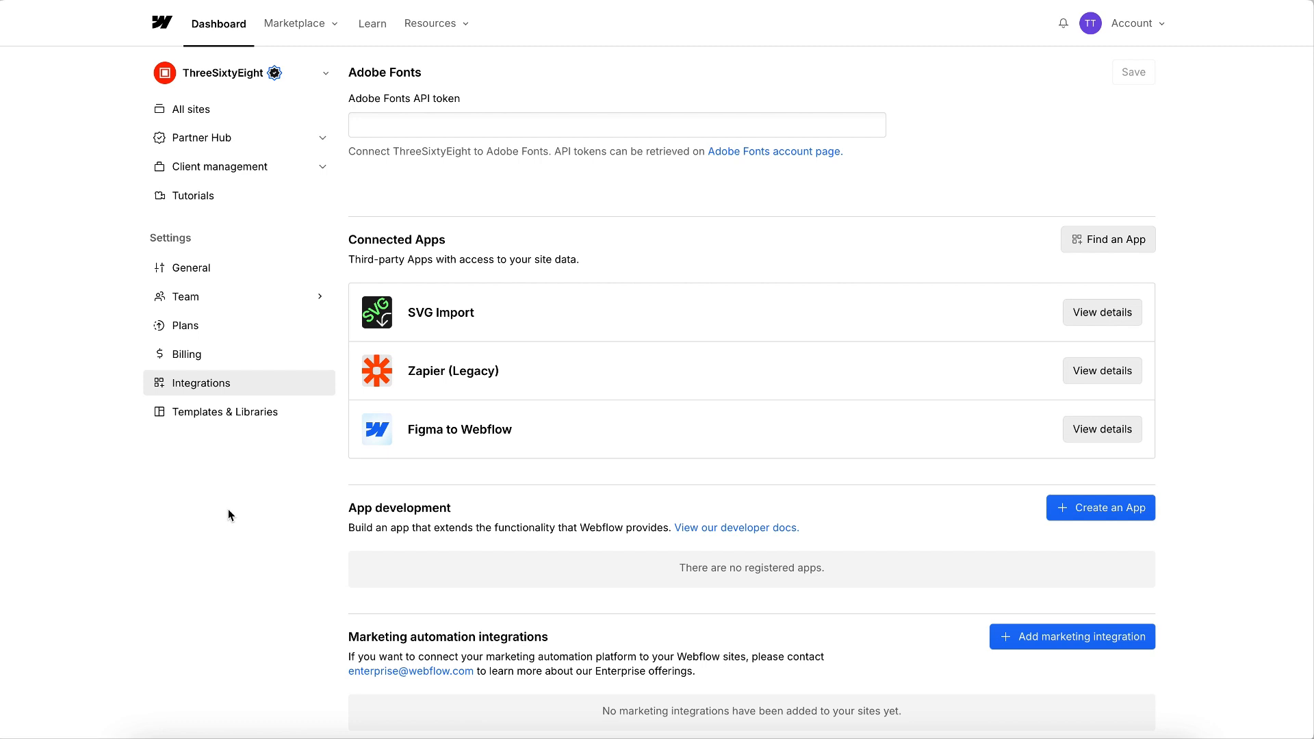
mouse_move(70, 415)
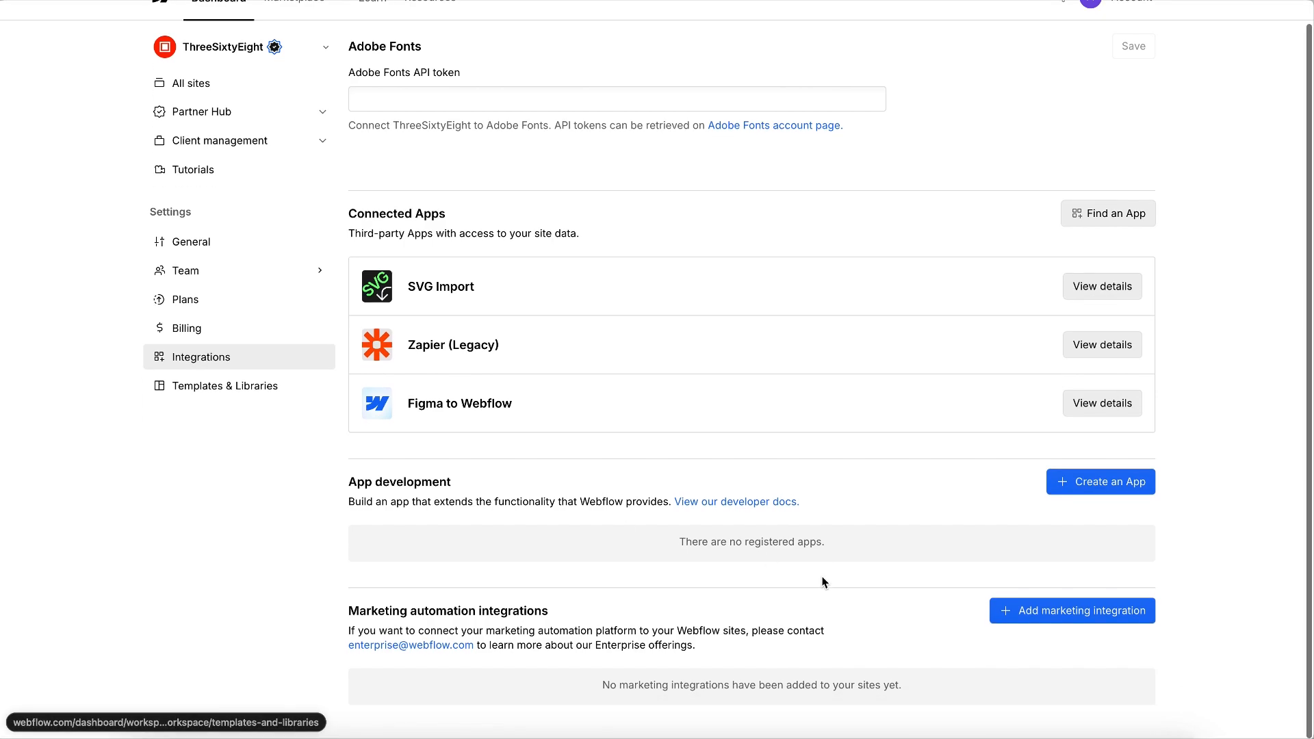
- Create the CodeBlock app with description 'Code editor', a homepage URL, and Designer extension enabled
click(1100, 481)
text(C)
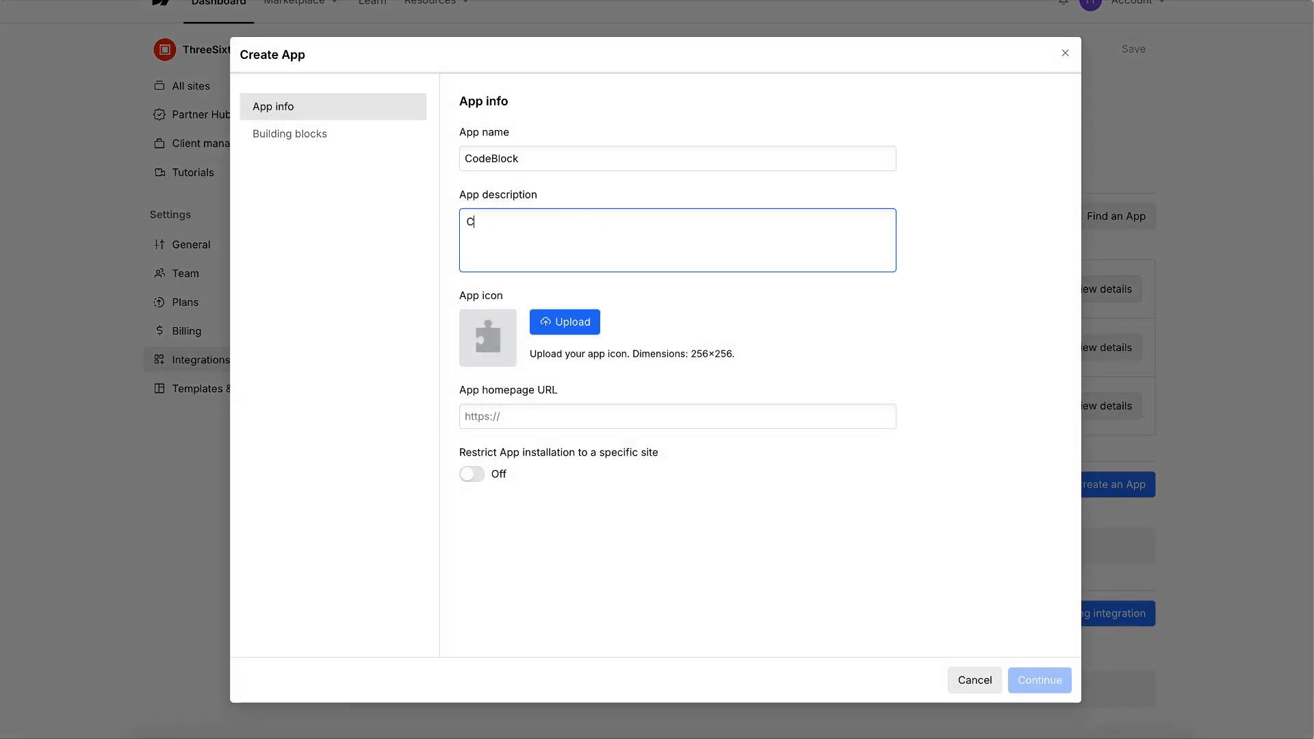
text(ode editor)
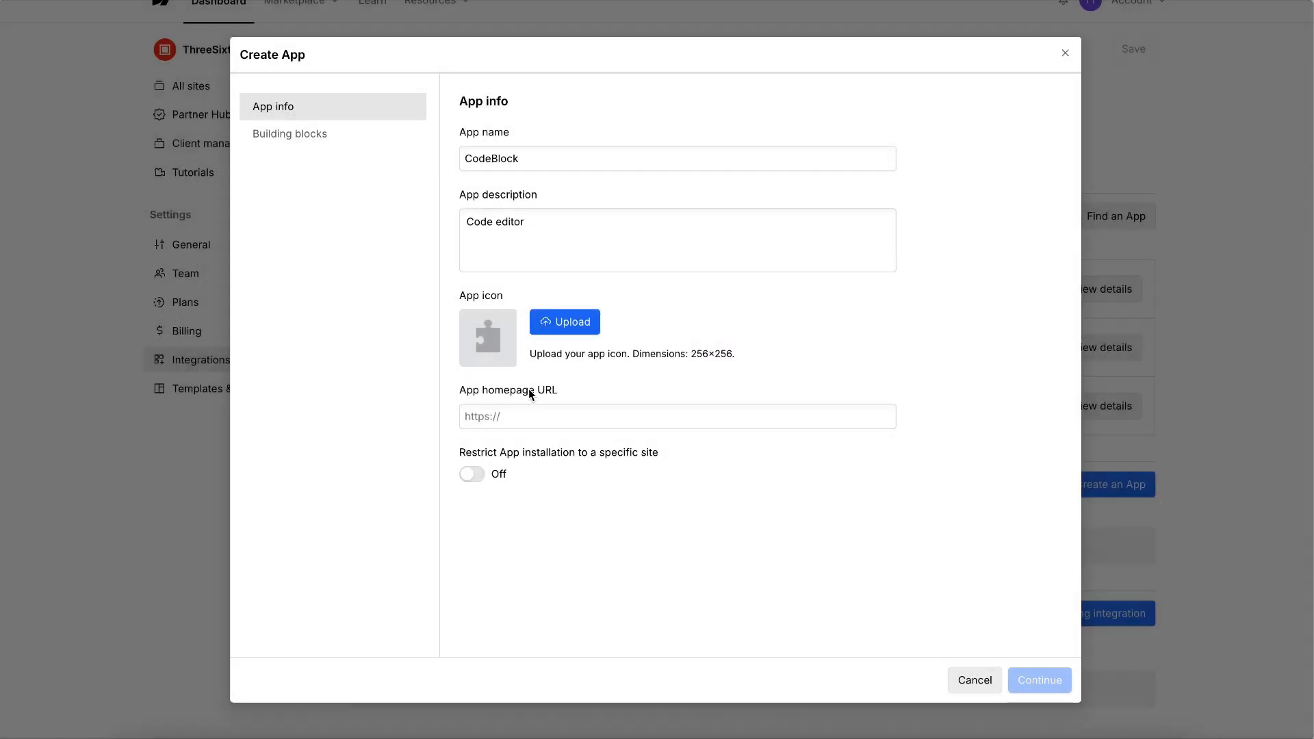
click(676, 417)
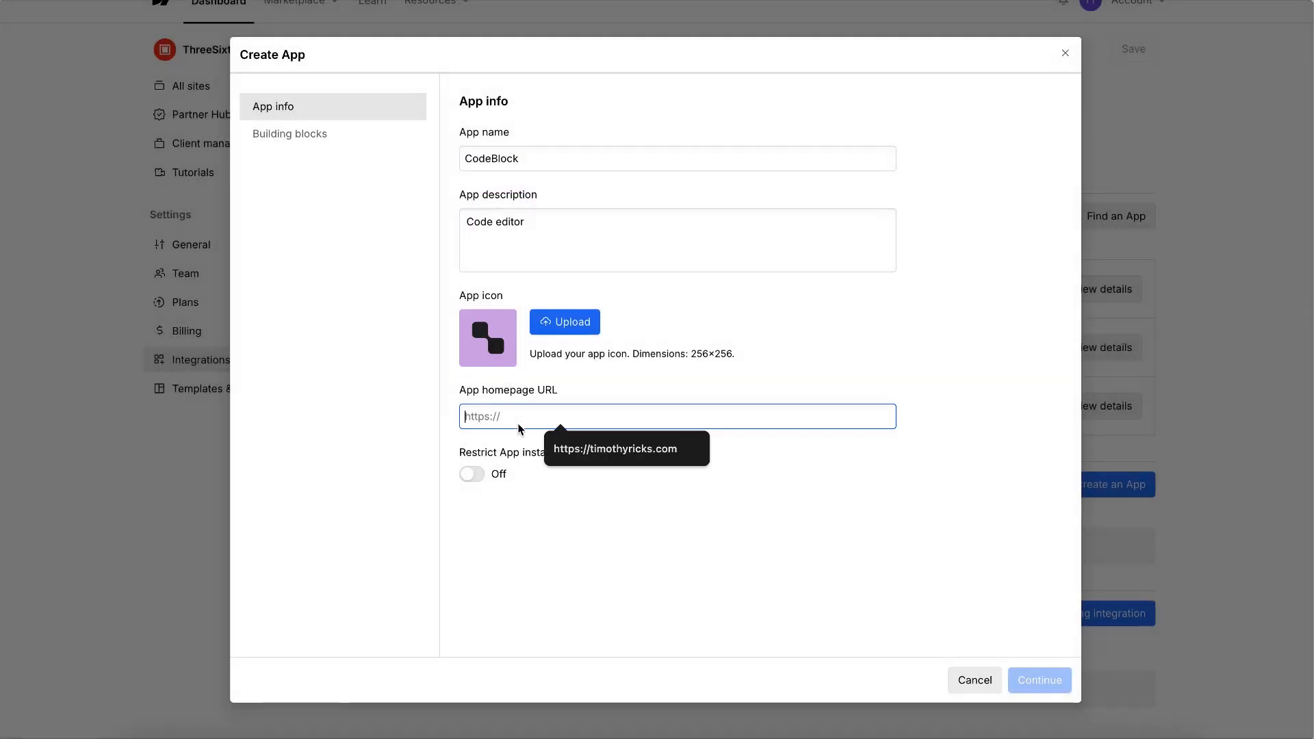
text(https:)
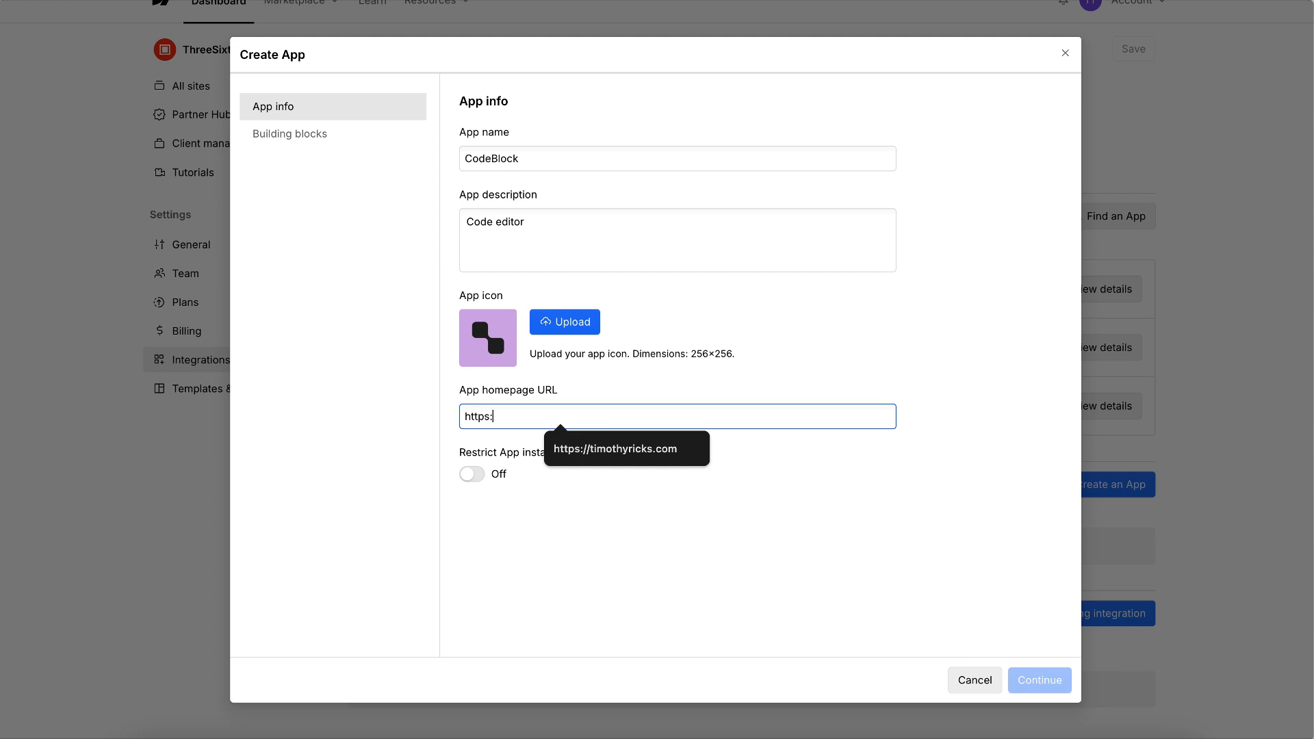
text(//timothyricks.com)
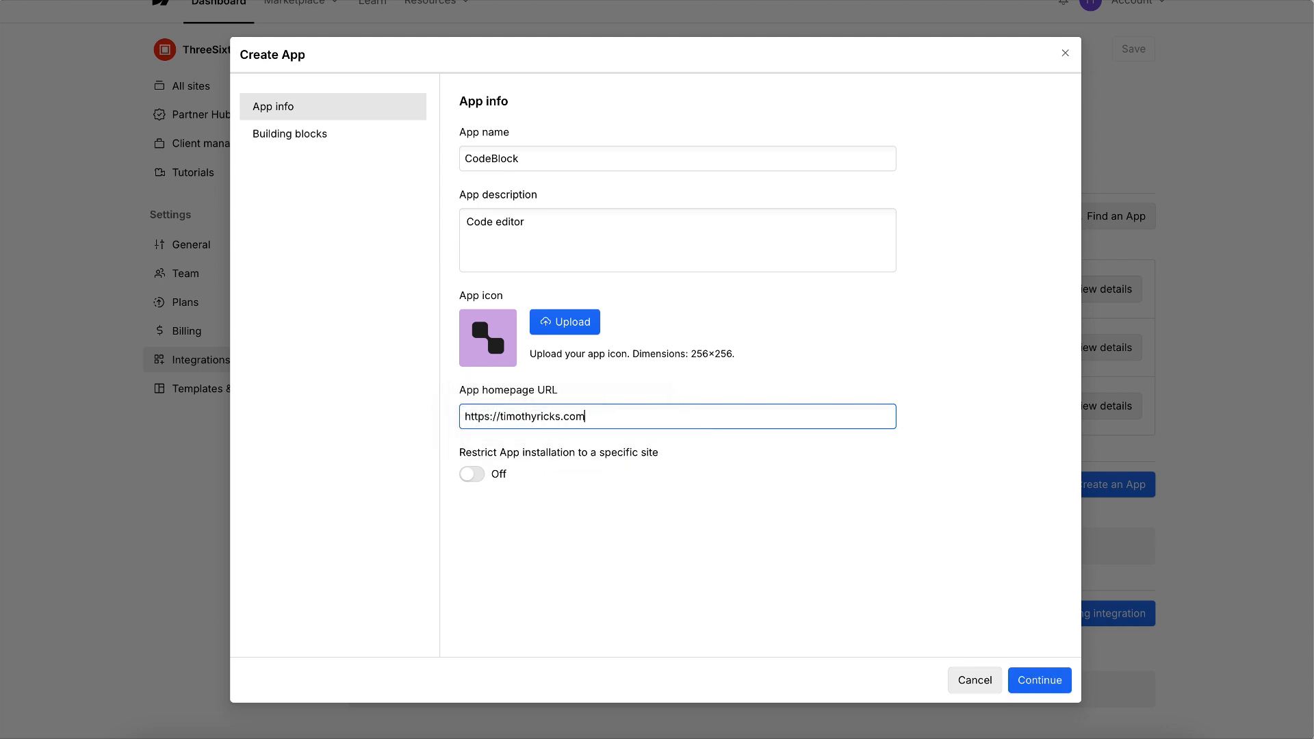
click(1038, 679)
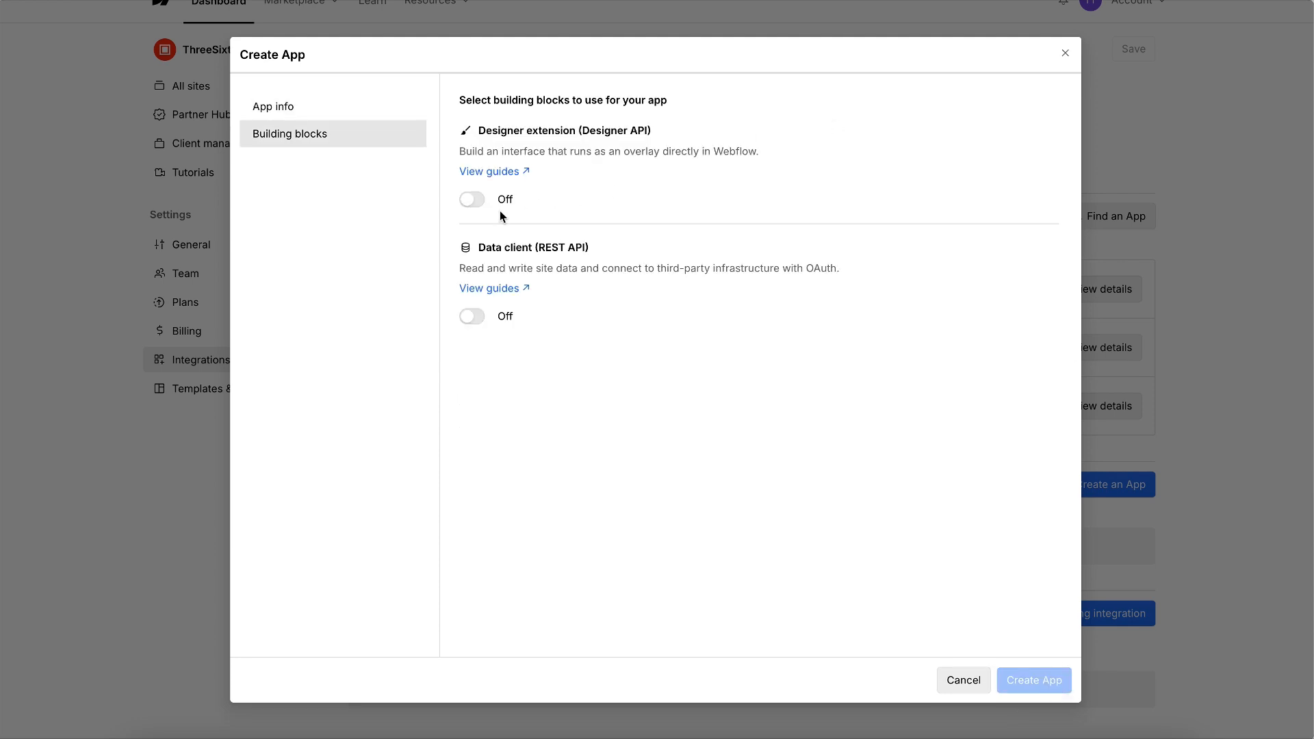
click(471, 198)
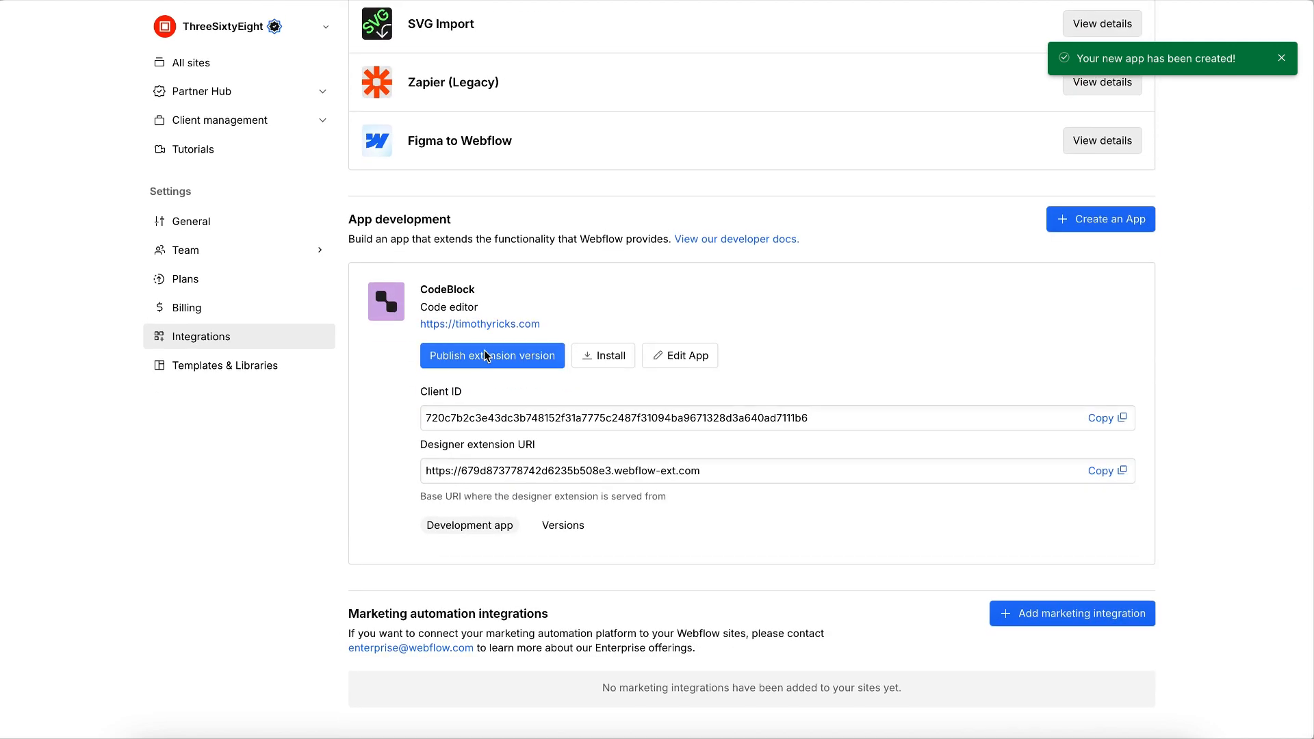
- Upload the CodeBlock bundle for internal testing with note 'ready', then install it
click(492, 355)
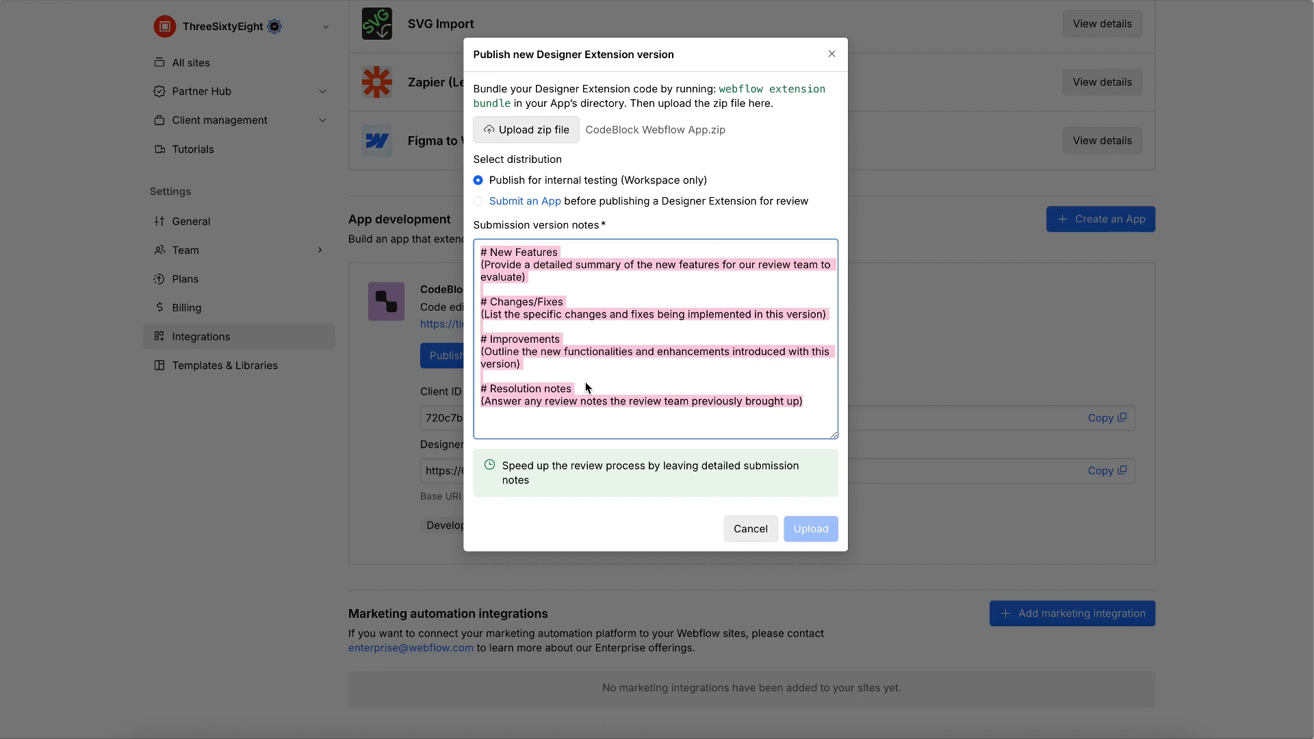
text(ready)
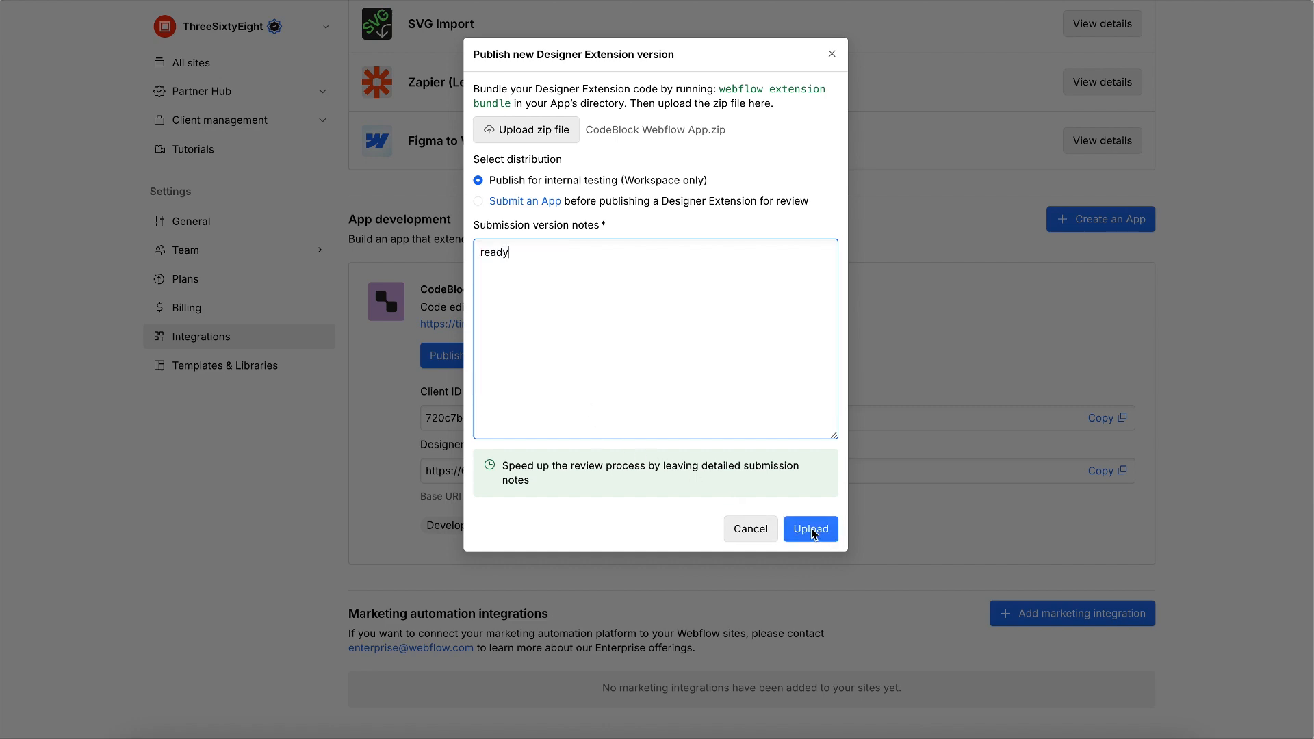
click(810, 529)
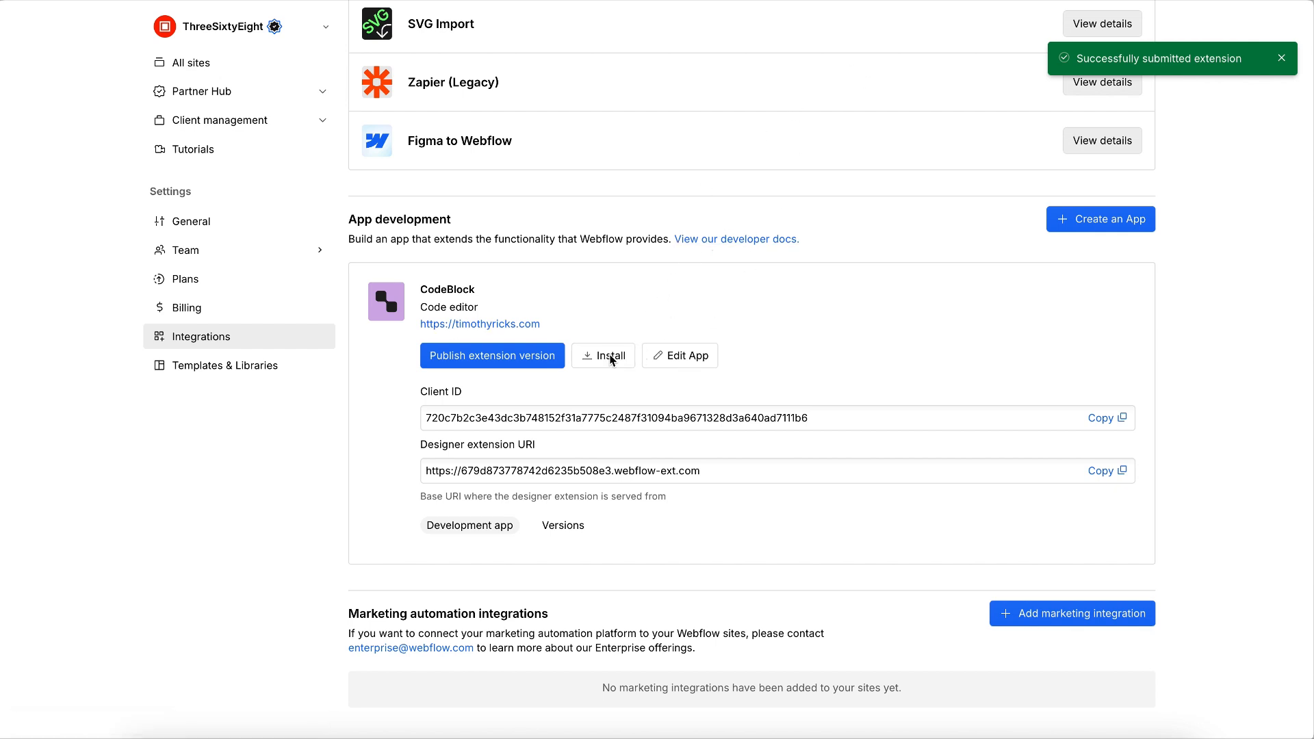
click(602, 356)
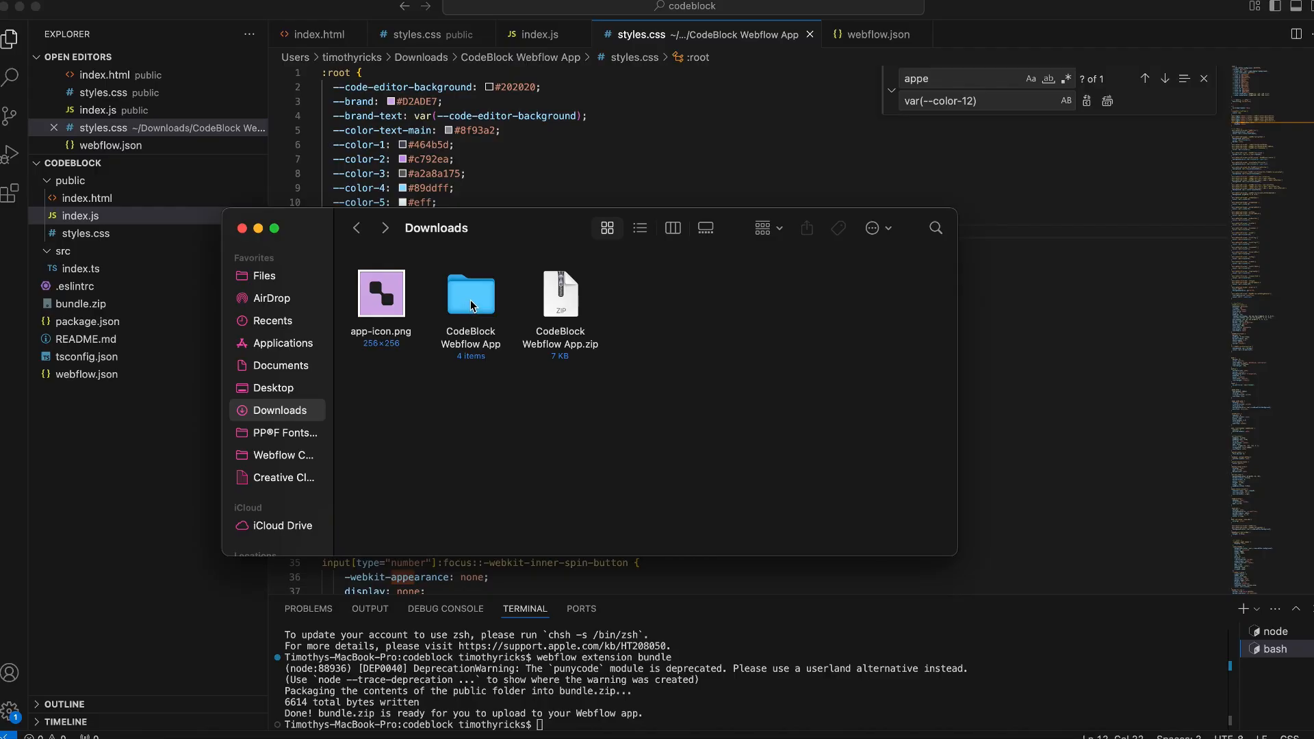
- Open the CodeBlock Webflow App folder, check styles.css, then scroll the reset stylesheet in Designer
double_click(470, 293)
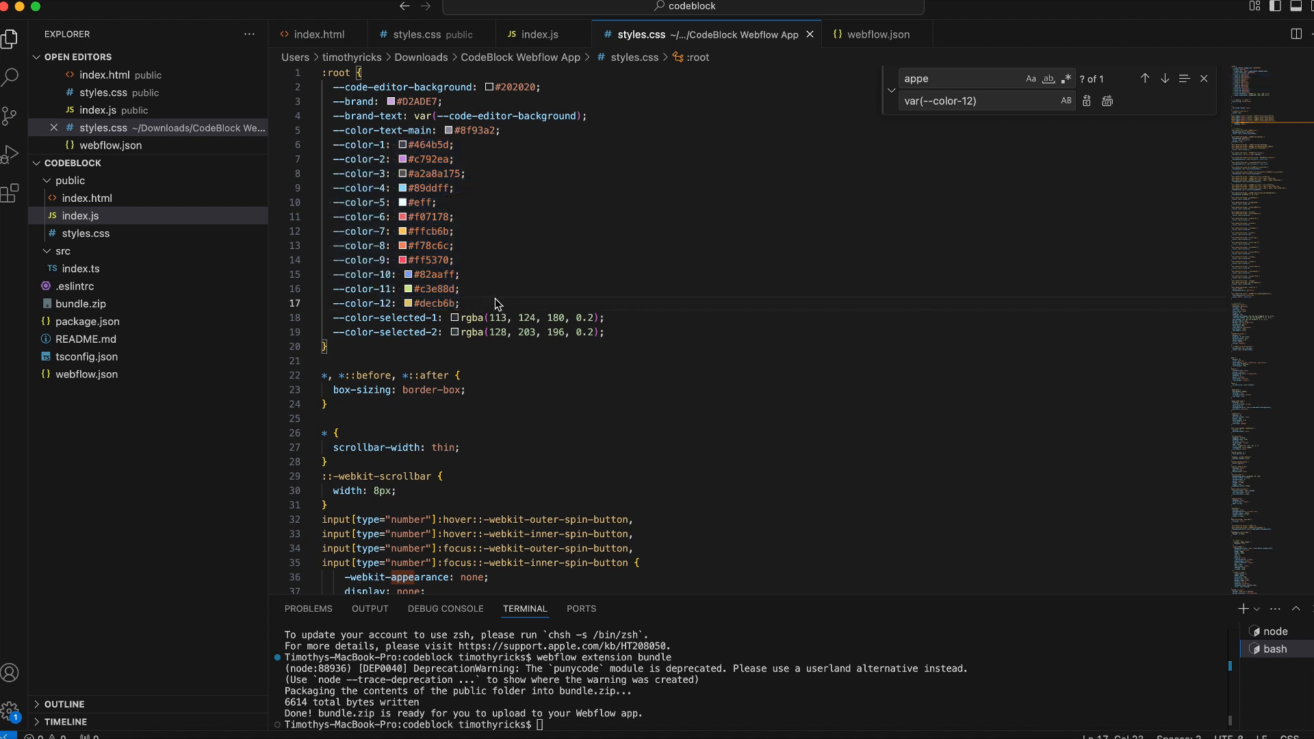
click(410, 245)
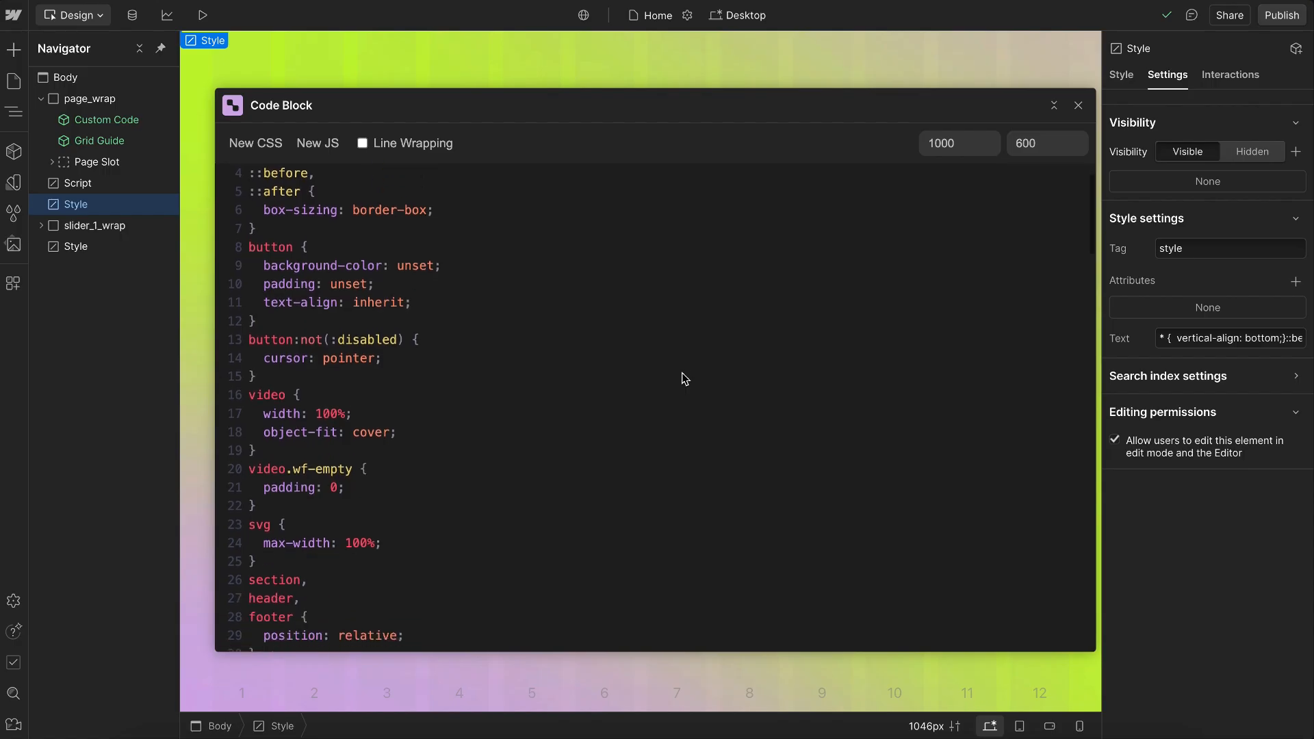
scroll(down, 3)
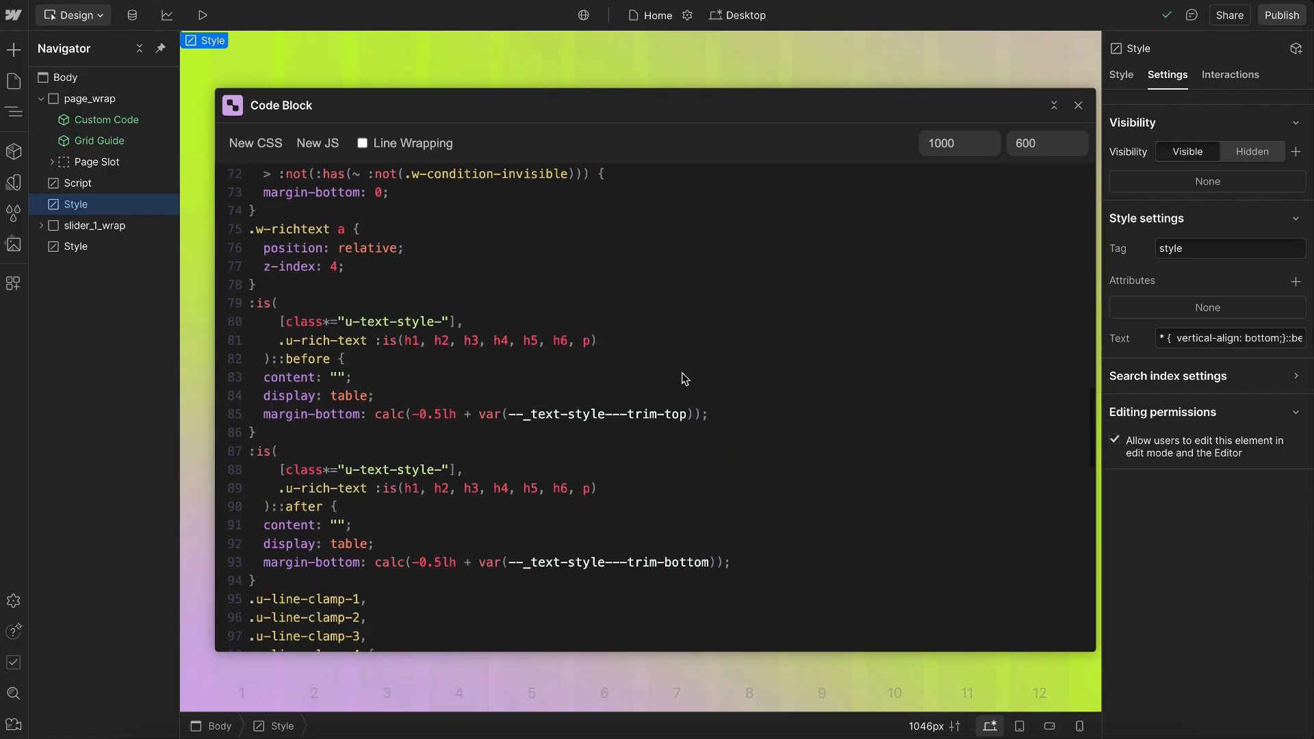